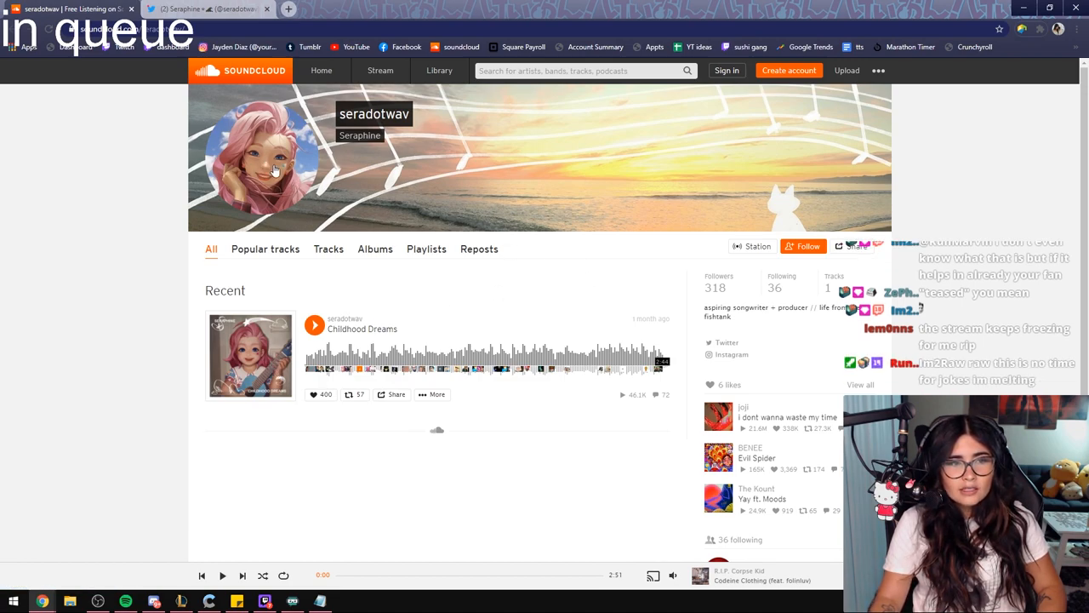
# View Seraphine's enlarged profile picture, then play Childhood Dreams from her SoundCloud profile
pyautogui.click(209, 9)
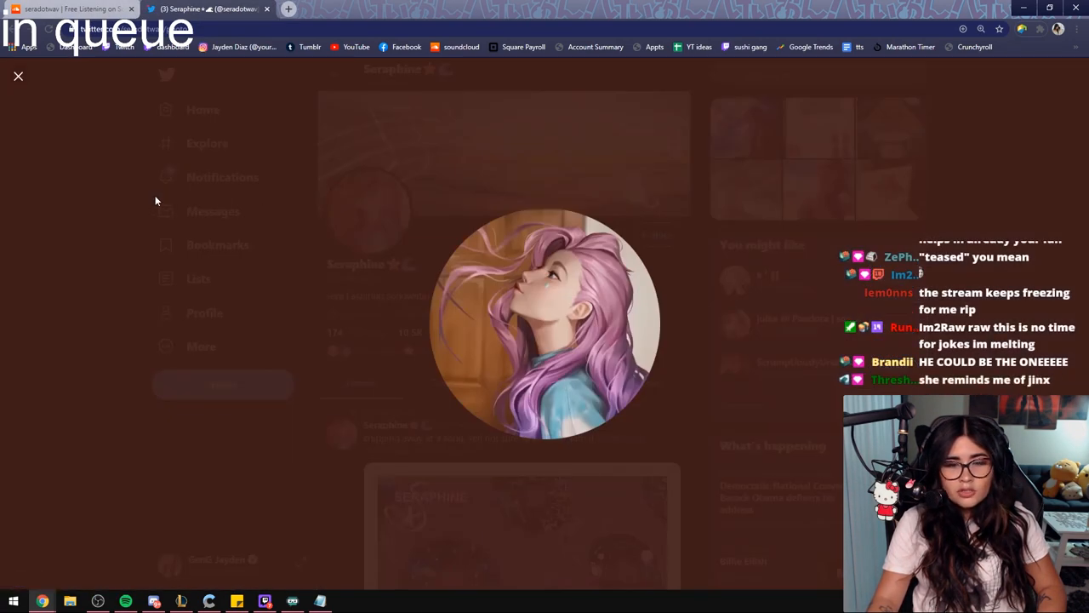
pyautogui.click(18, 76)
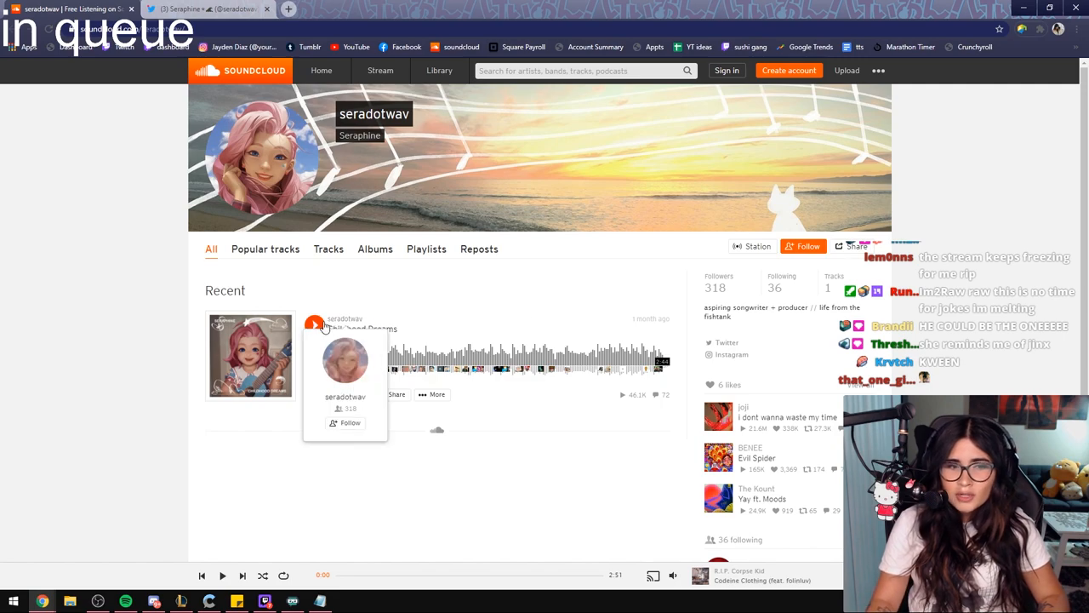
pyautogui.click(313, 328)
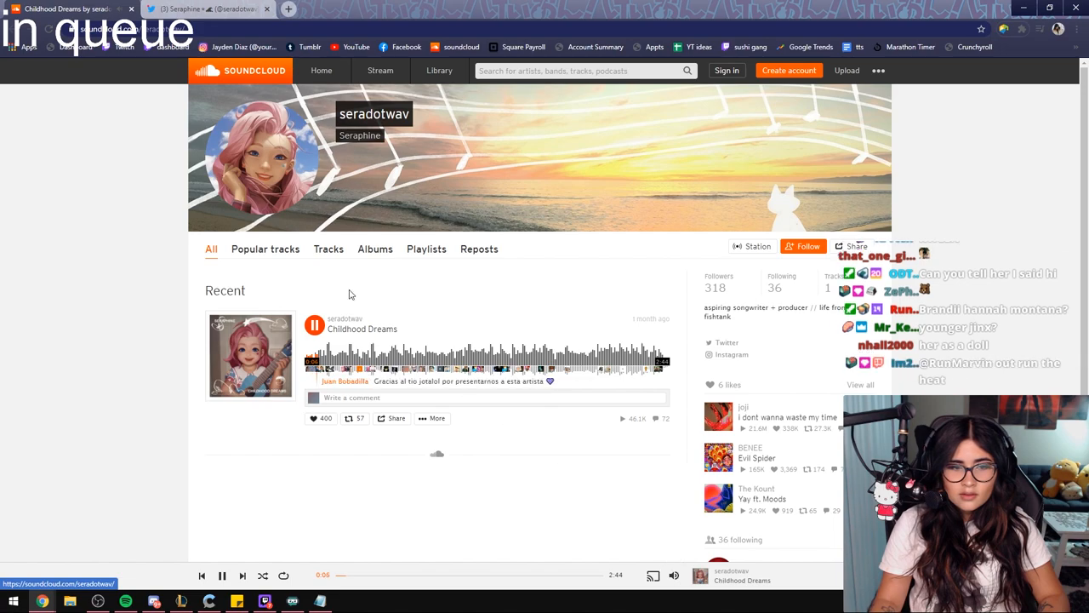
# On Seraphine's Twitter profile, view the Childhood Dreams fan art full size, then close it
pyautogui.click(211, 9)
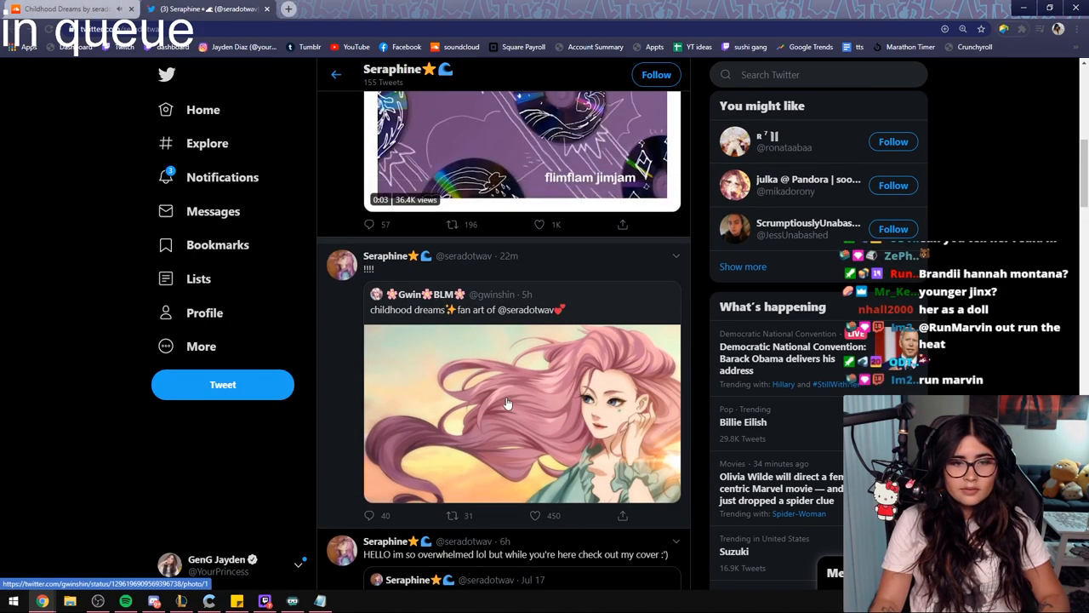
pyautogui.click(508, 402)
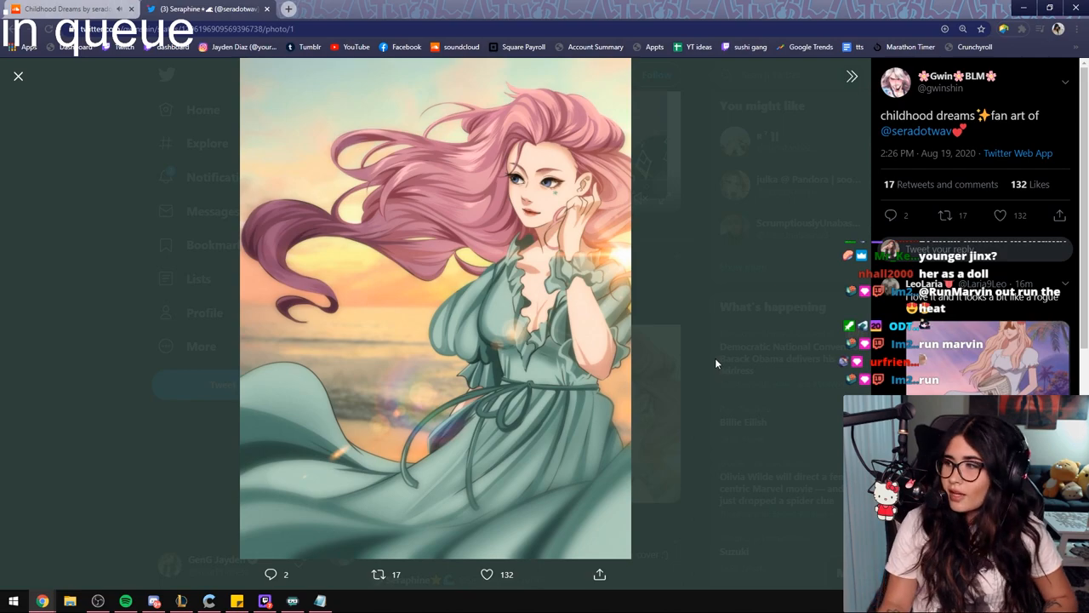
pyautogui.click(18, 76)
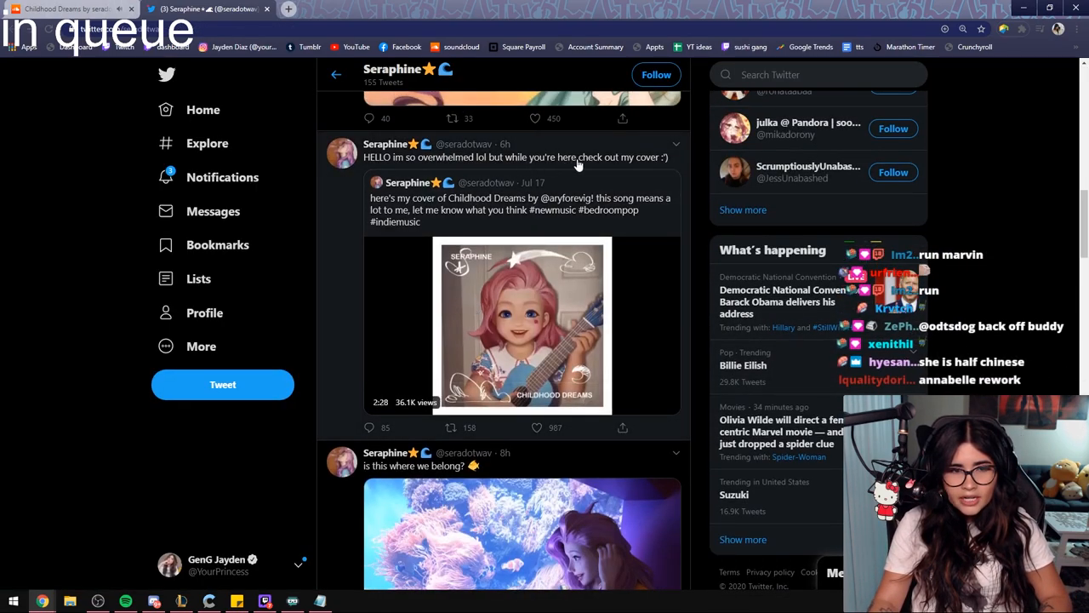
pyautogui.scroll(-3)
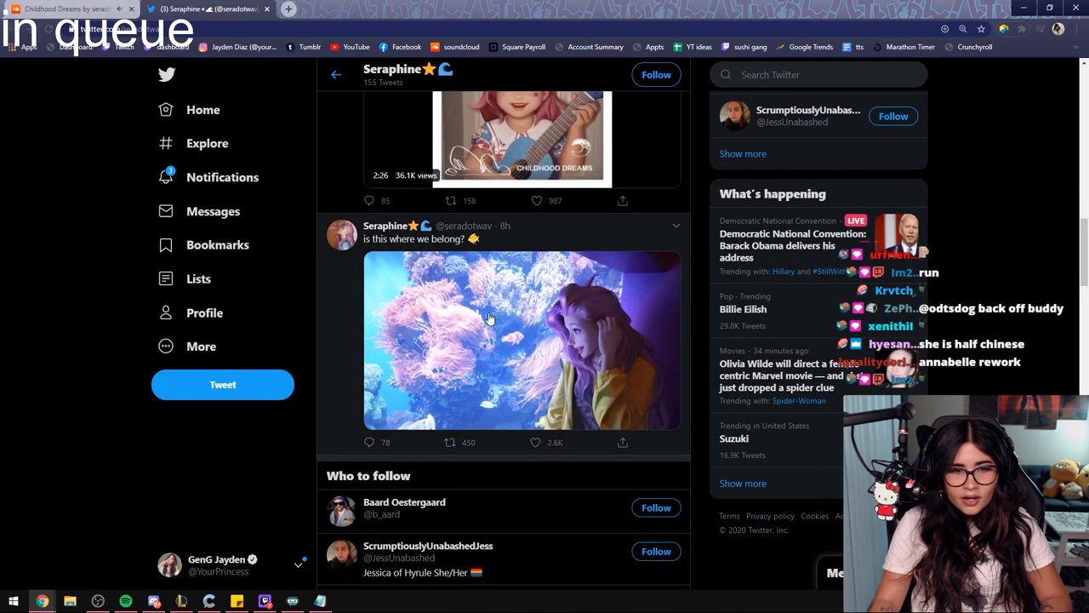
# Open the aquarium photo, like its post, and return to the timeline
pyautogui.click(490, 341)
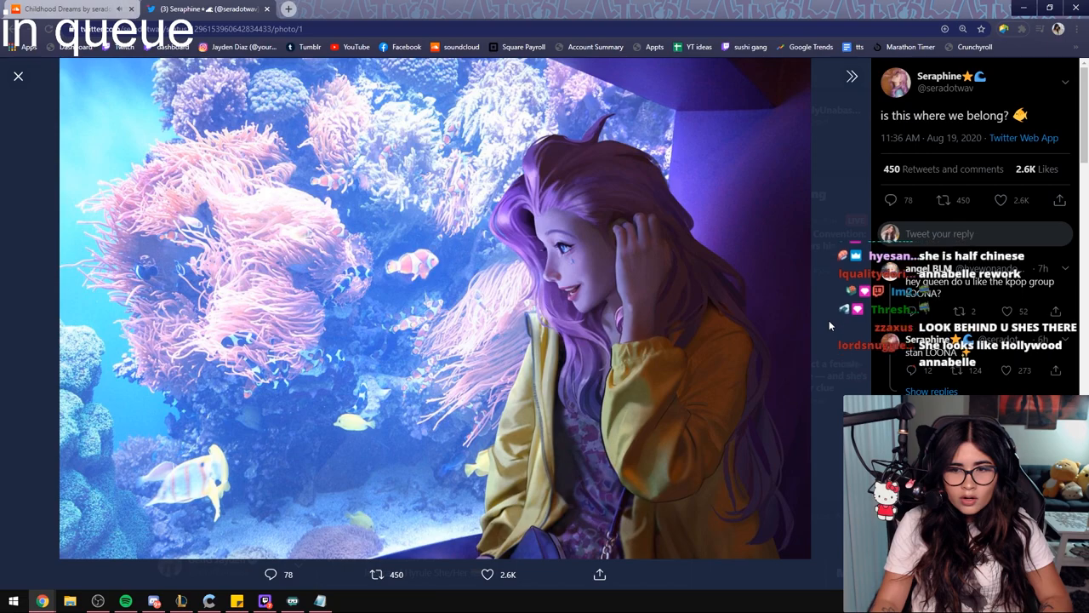
pyautogui.scroll(-3)
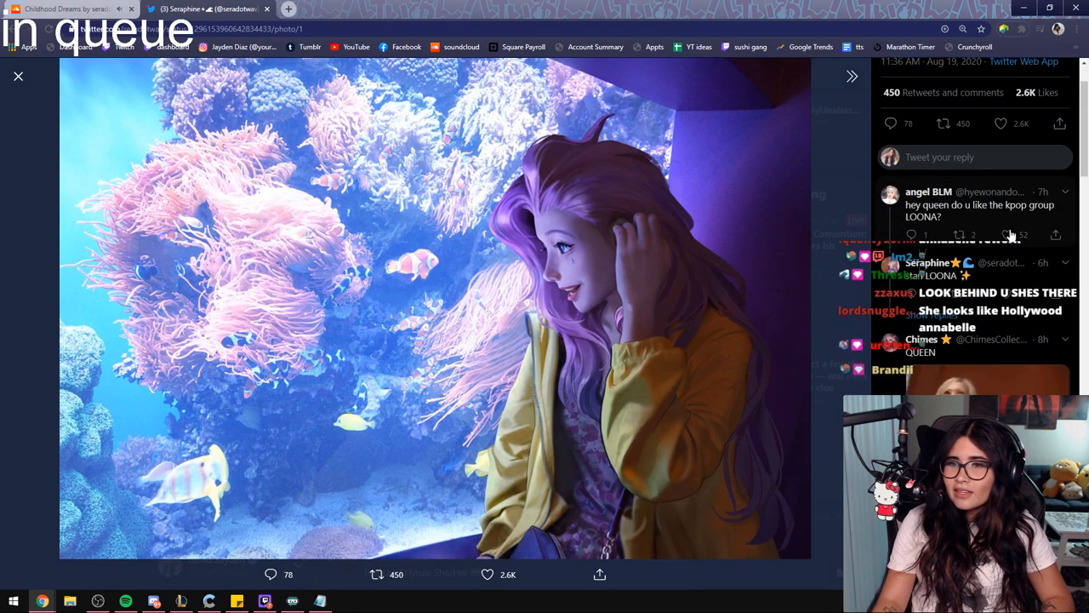
pyautogui.scroll(-3)
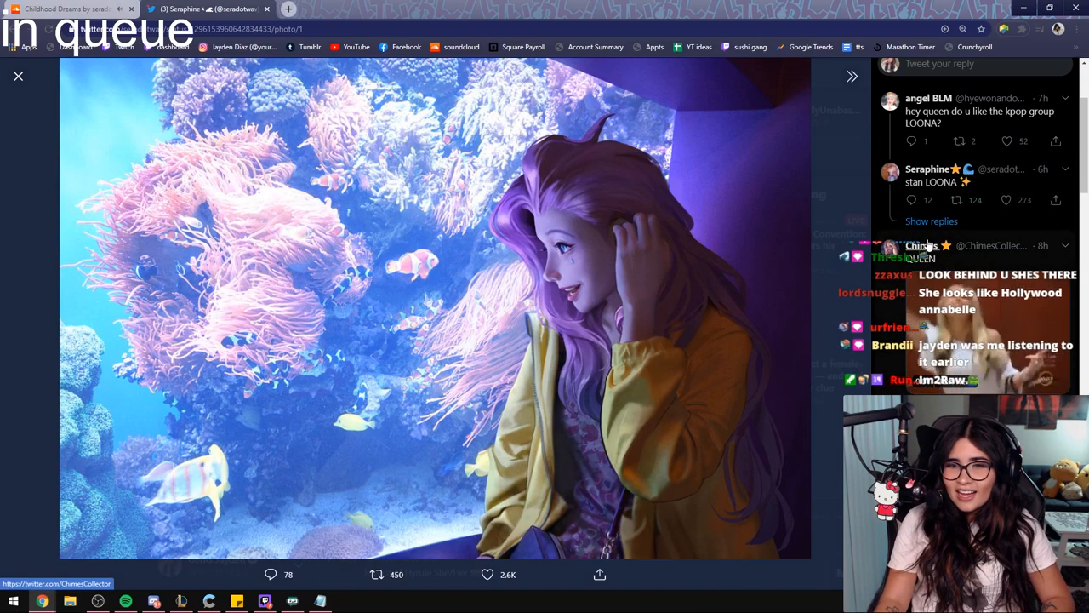
pyautogui.click(377, 574)
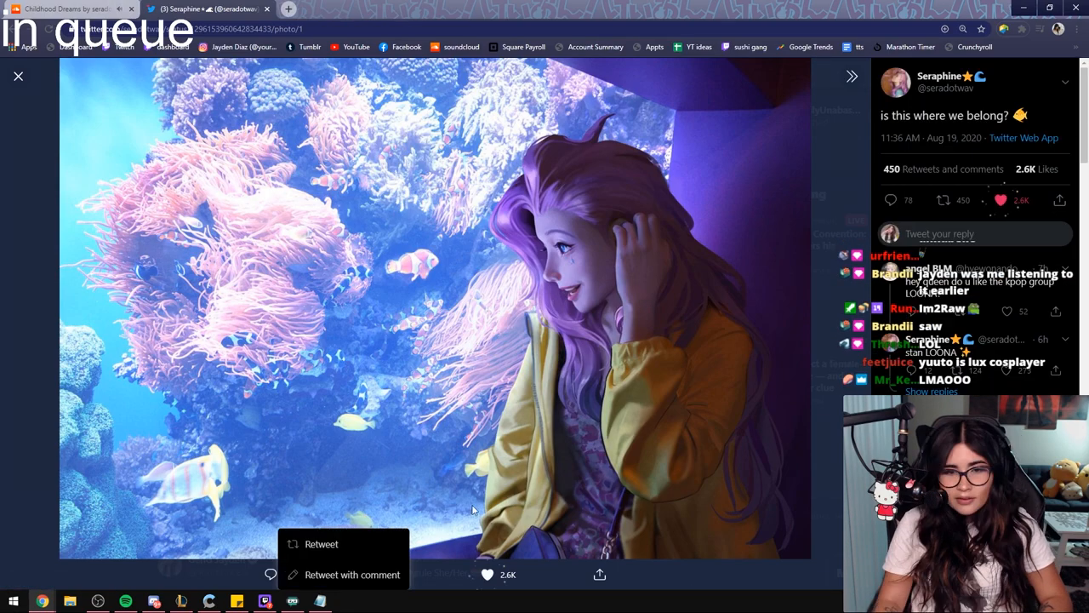
pyautogui.click(18, 76)
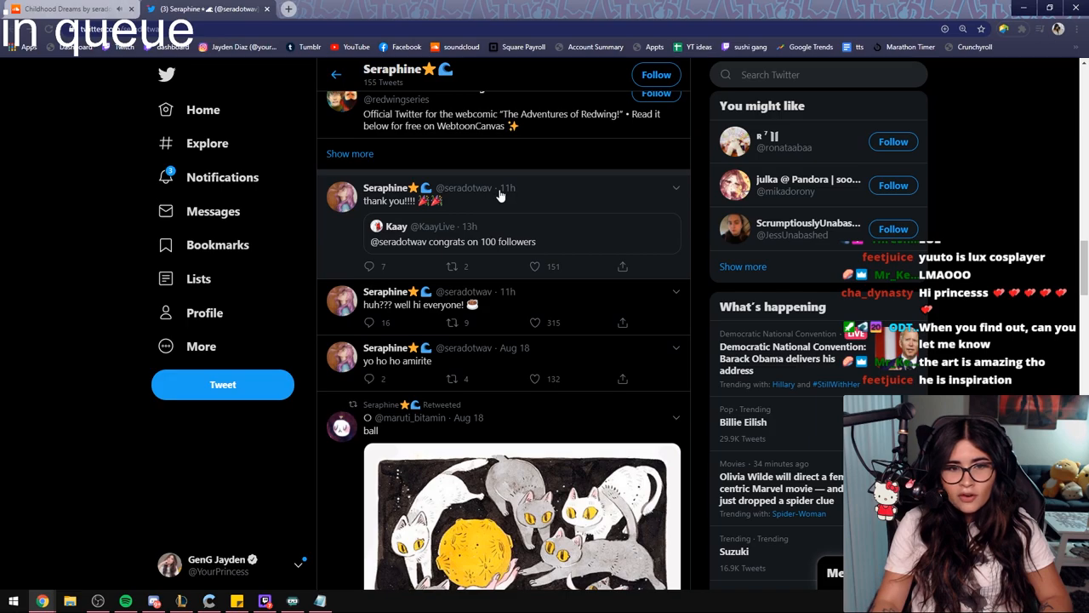
# View the cat and moon artwork full size, then close it
pyautogui.scroll(3)
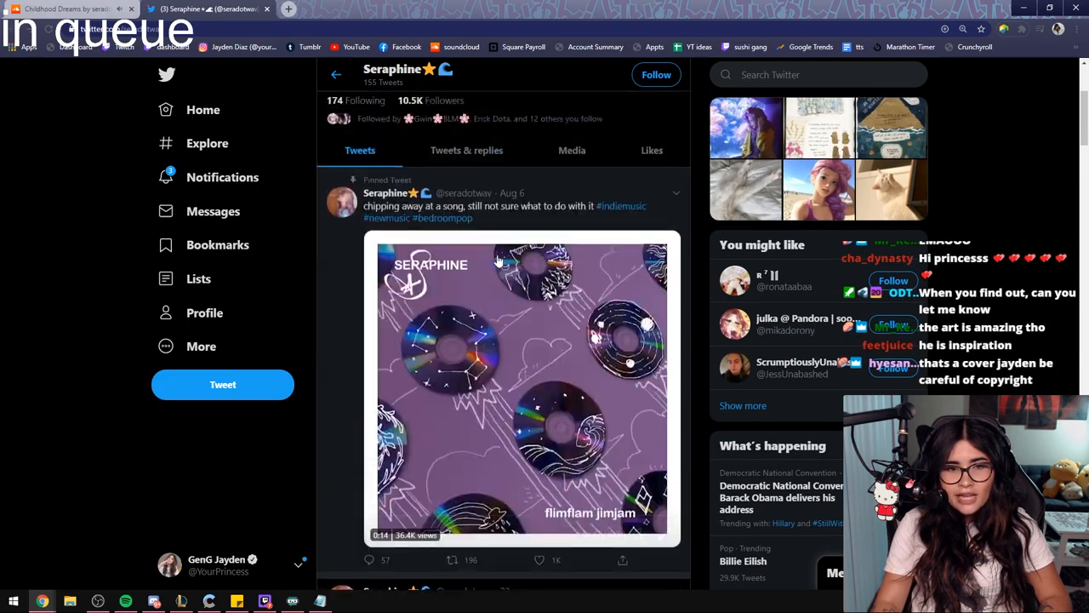
pyautogui.scroll(3)
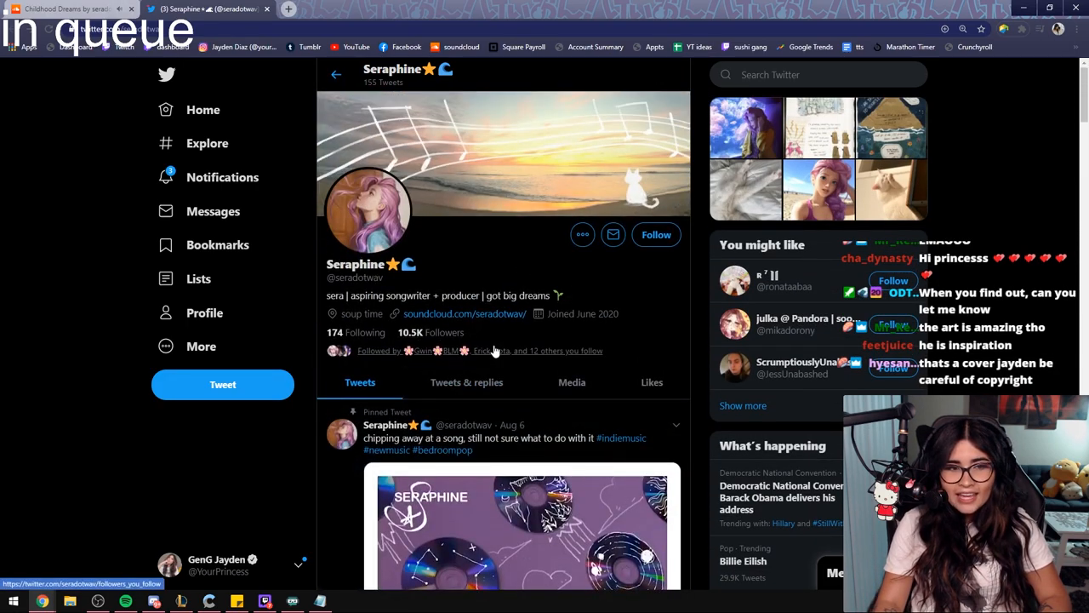
pyautogui.scroll(-3)
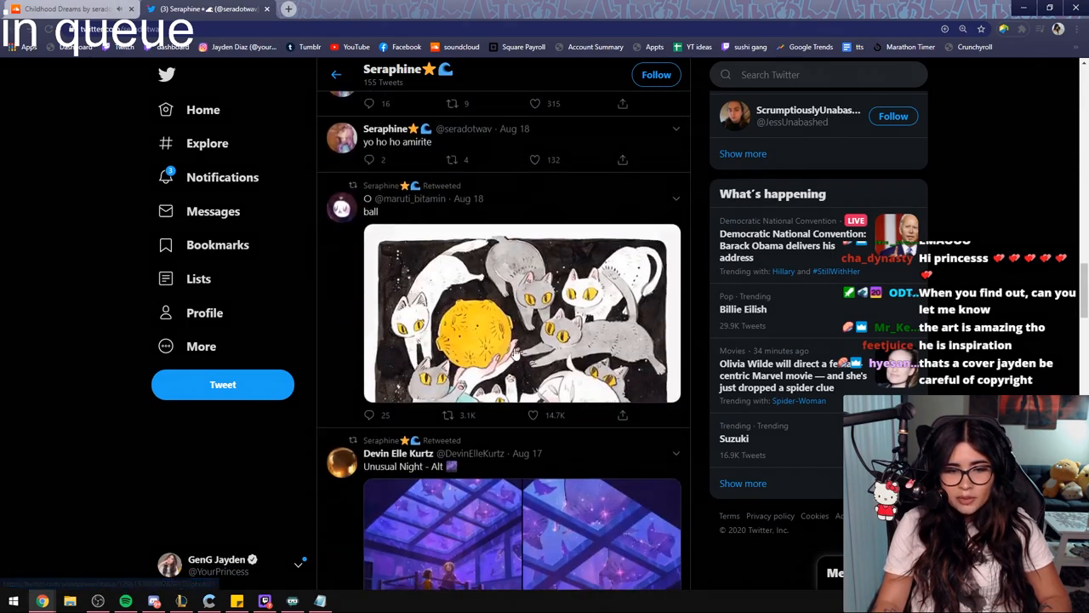
pyautogui.scroll(3)
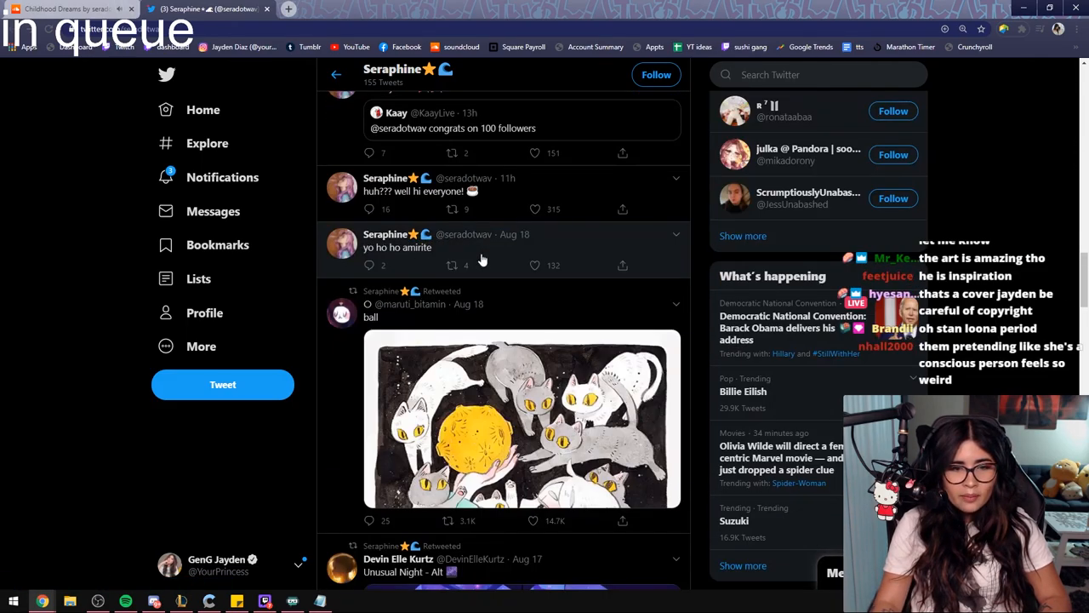
pyautogui.click(521, 419)
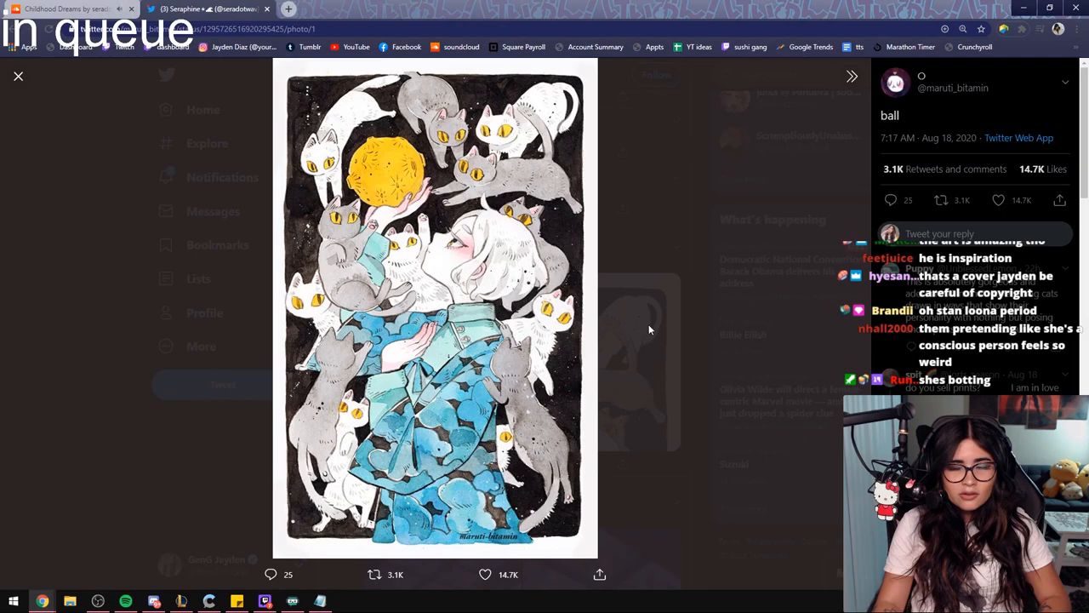
pyautogui.click(851, 77)
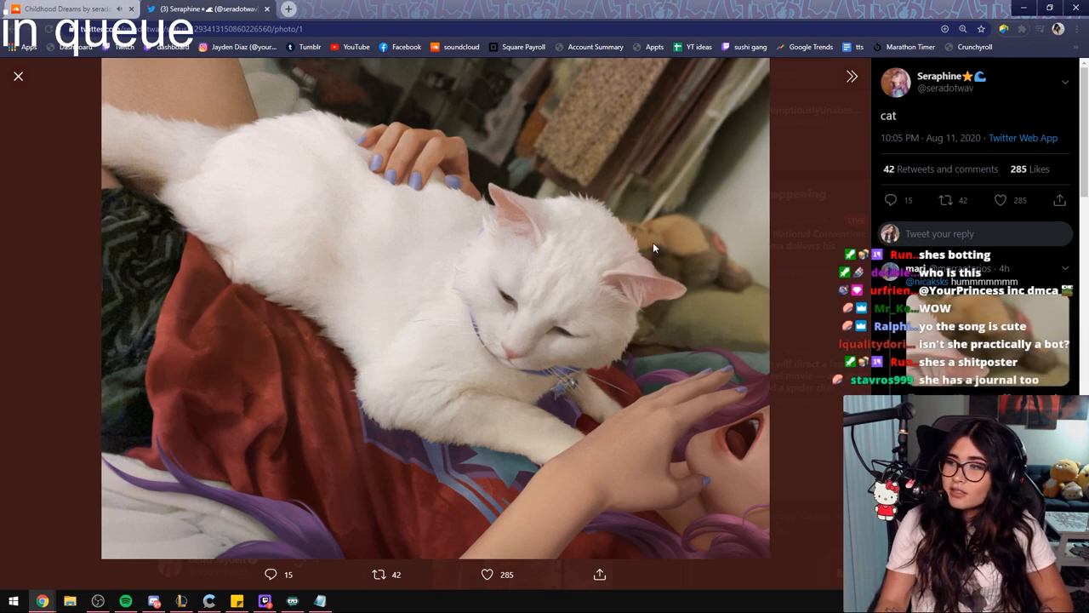
pyautogui.click(18, 77)
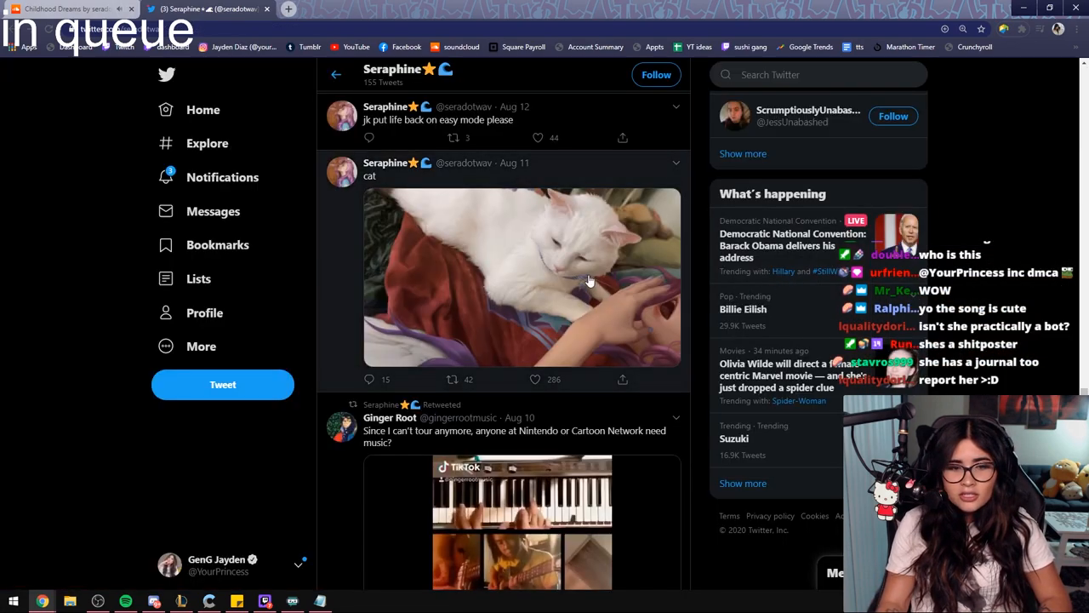
# Play the harp video in the quoted post and scroll further down the timeline
pyautogui.scroll(-3)
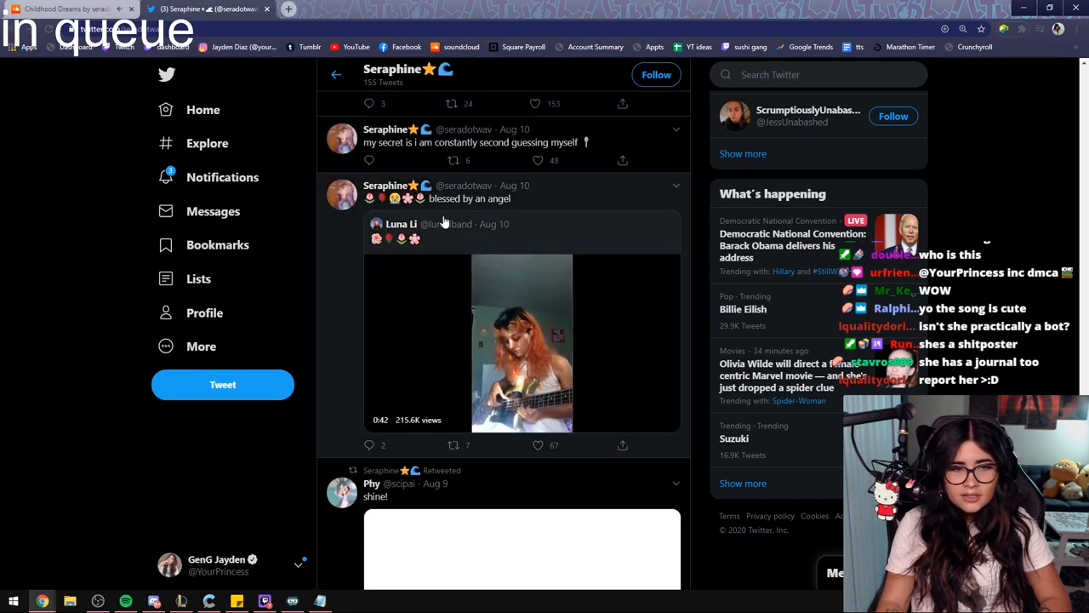
pyautogui.click(522, 344)
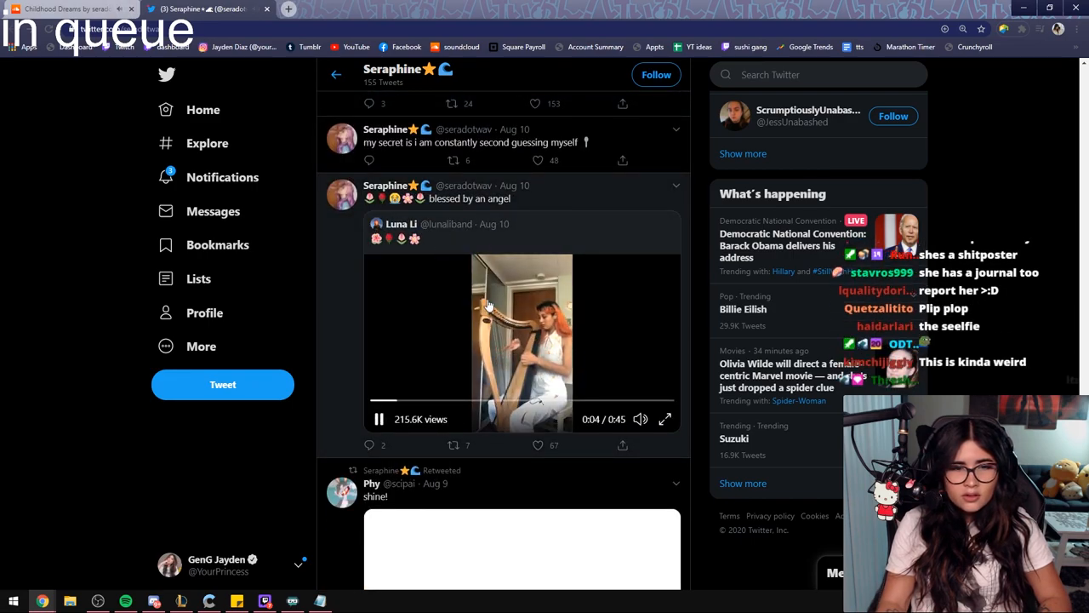
pyautogui.scroll(-3)
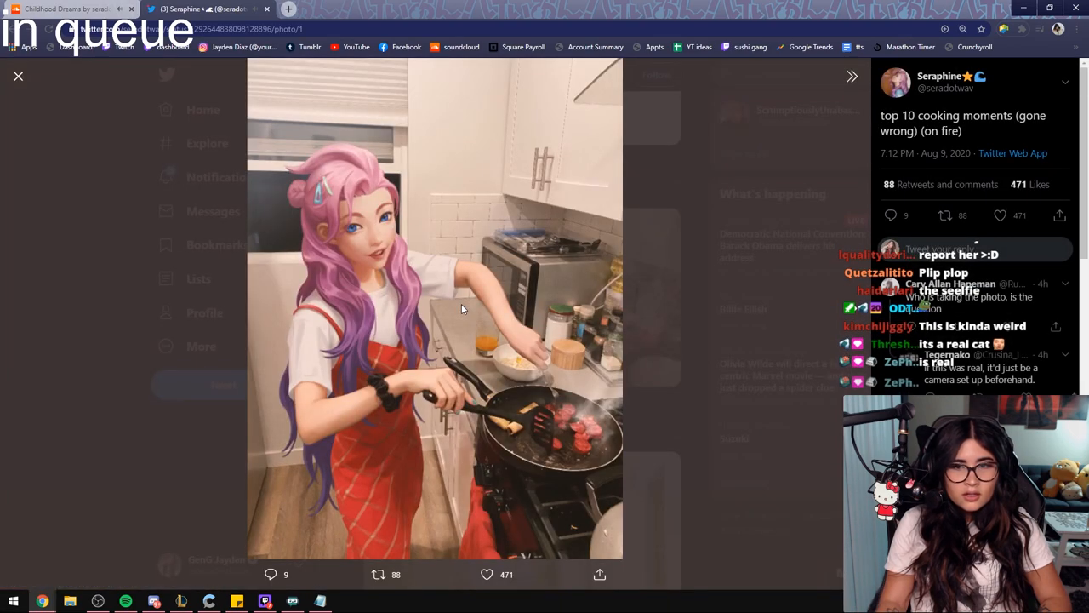
pyautogui.moveTo(664, 283)
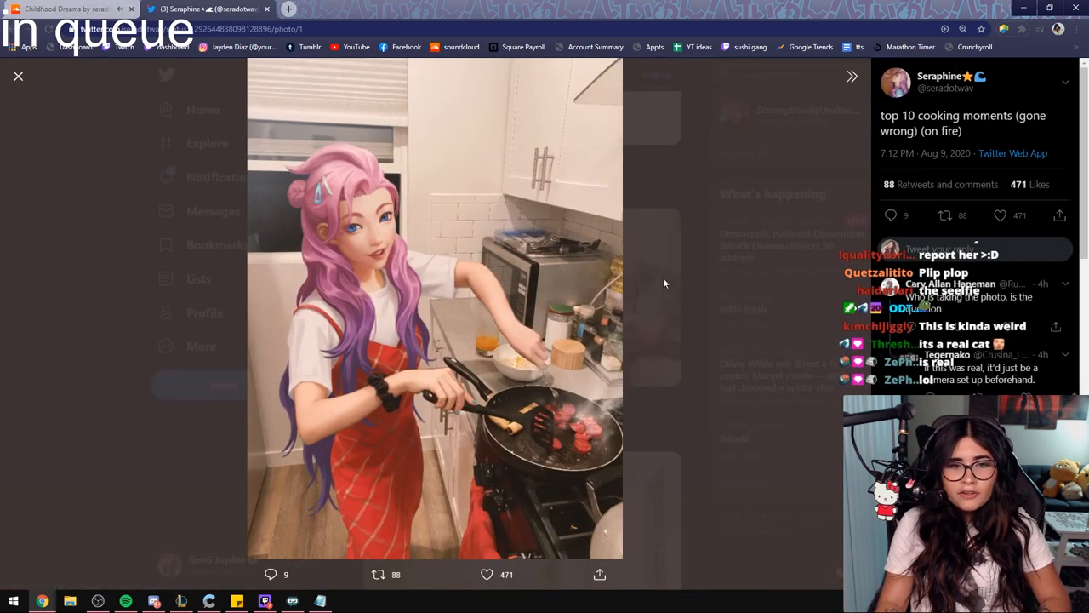
# Show the FRIED NOODLES YouTube video, then return to Seraphine's Twitter photos
pyautogui.click(340, 9)
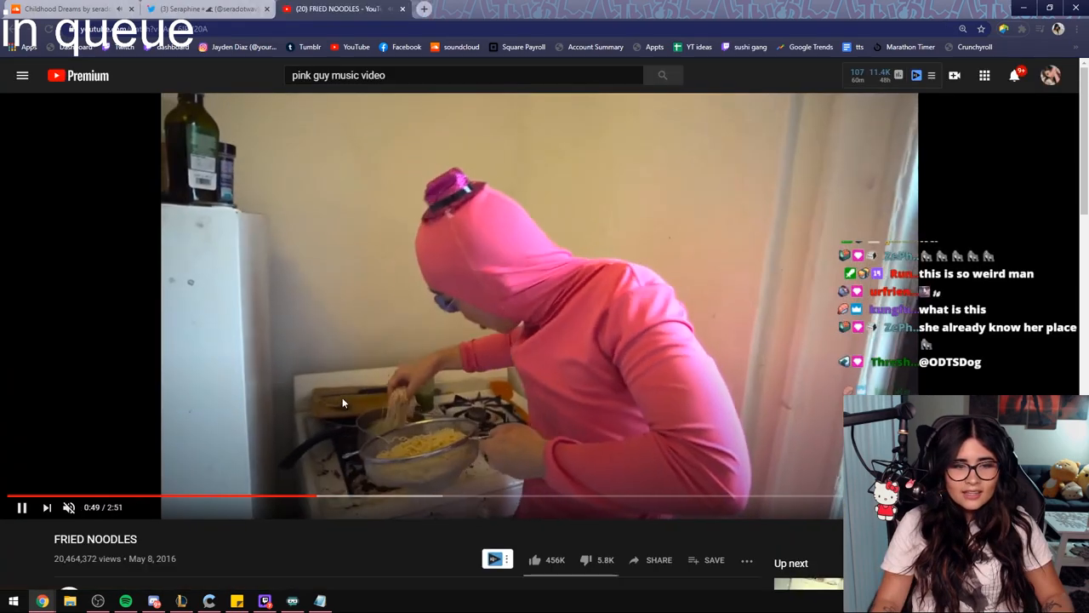
pyautogui.click(206, 9)
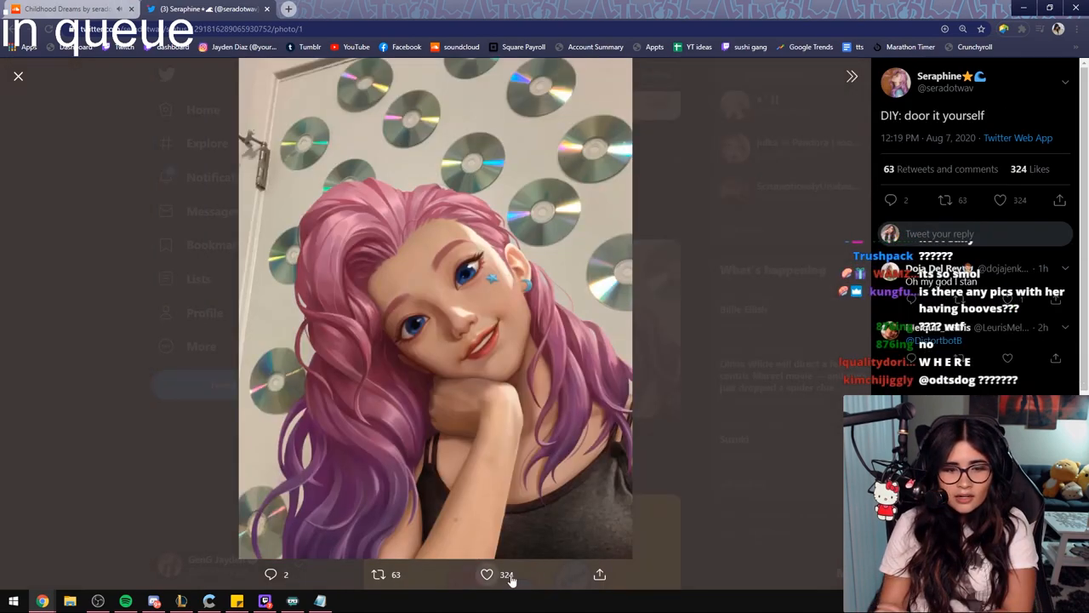
# Close the door photo, view the guitar photo, and move on through her photos
pyautogui.click(19, 77)
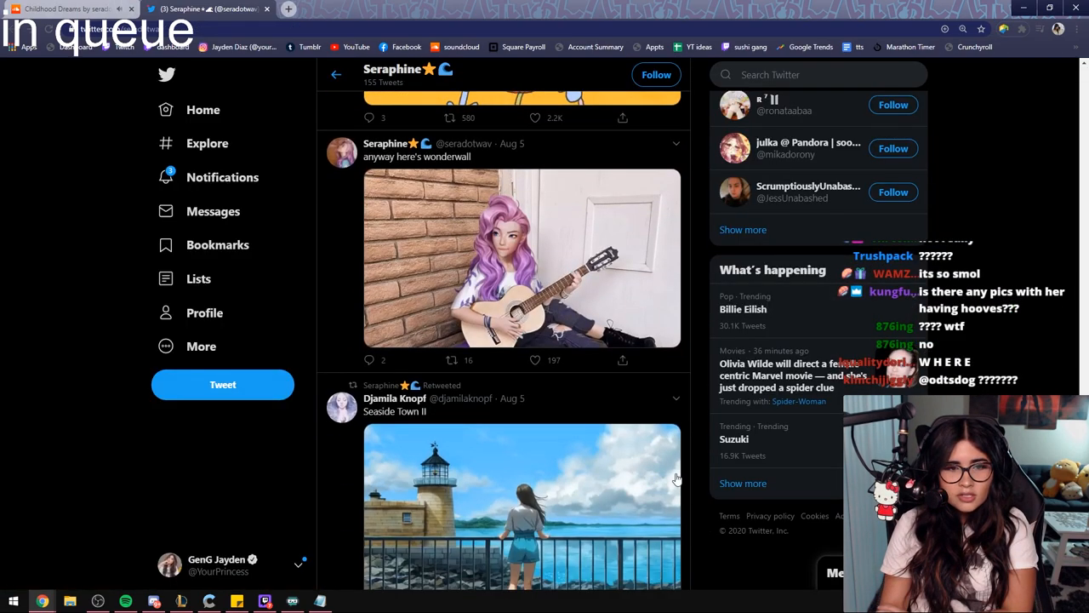
pyautogui.click(520, 258)
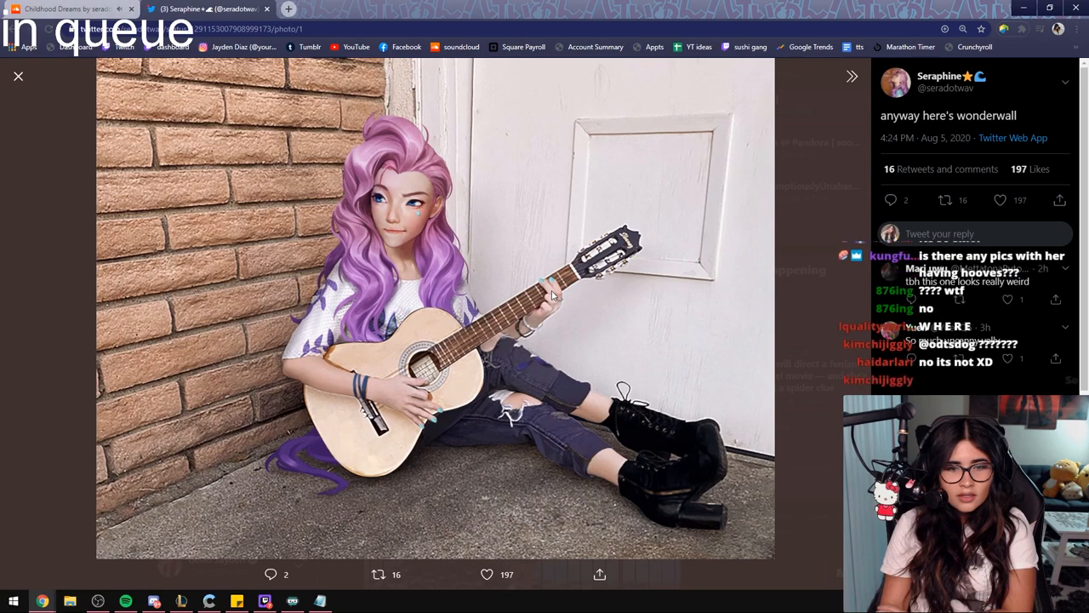
pyautogui.moveTo(443, 267)
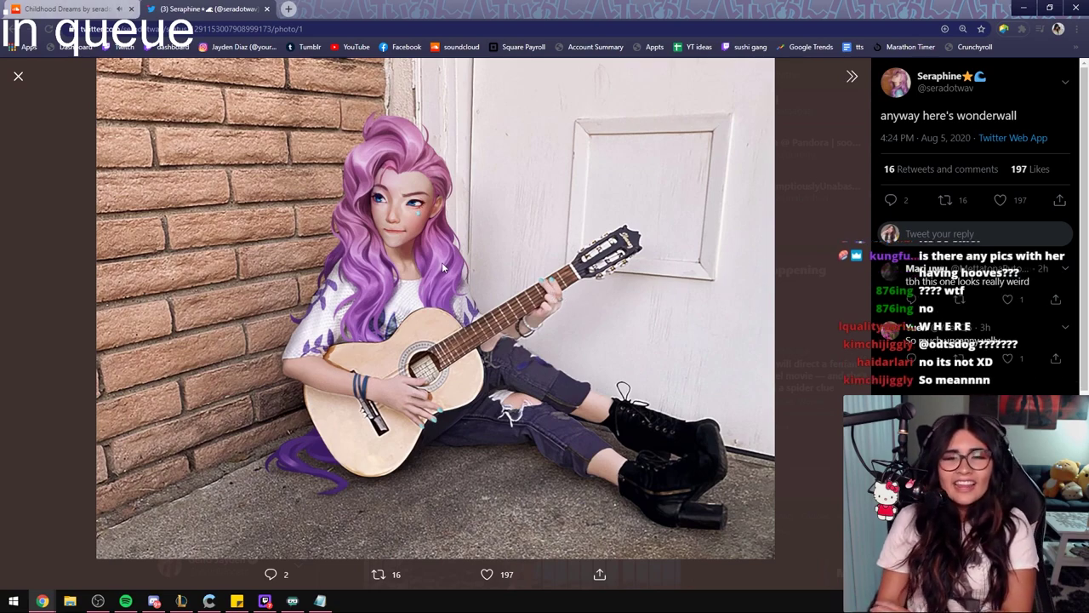
pyautogui.moveTo(425, 176)
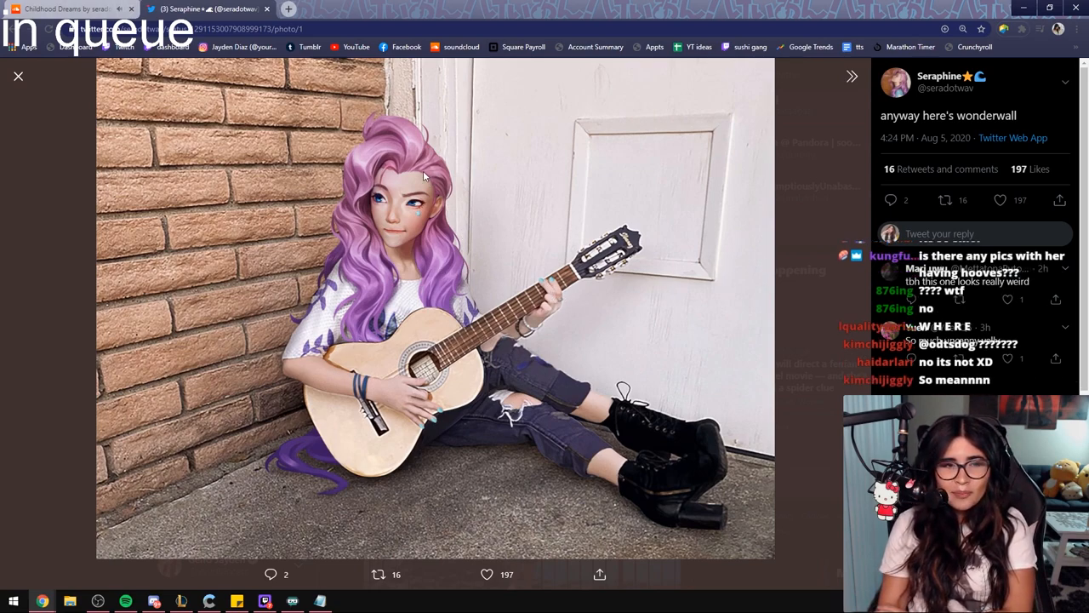
pyautogui.moveTo(275, 152)
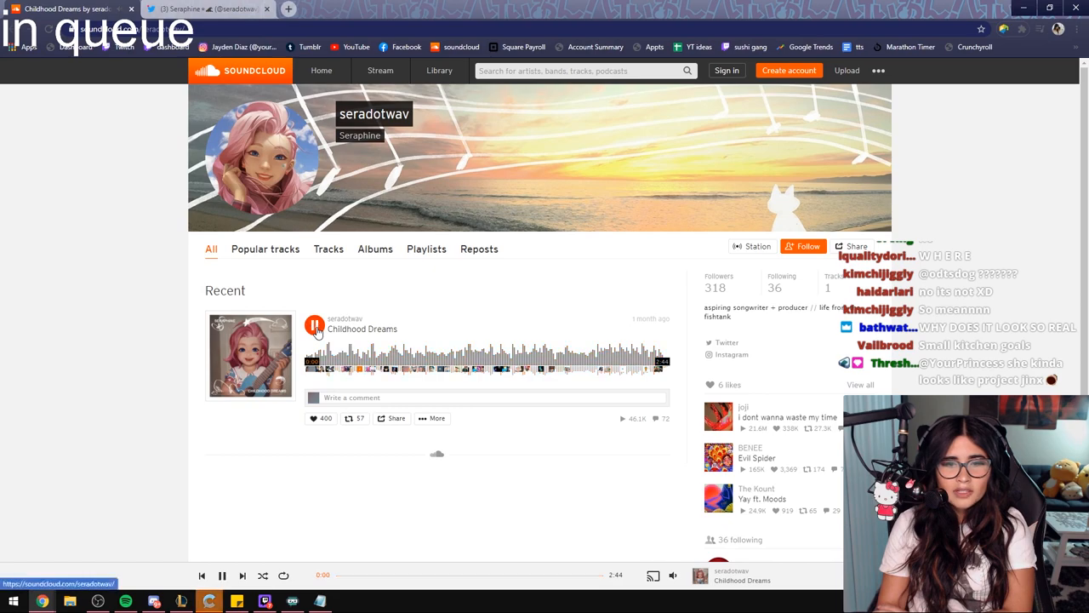
pyautogui.click(208, 9)
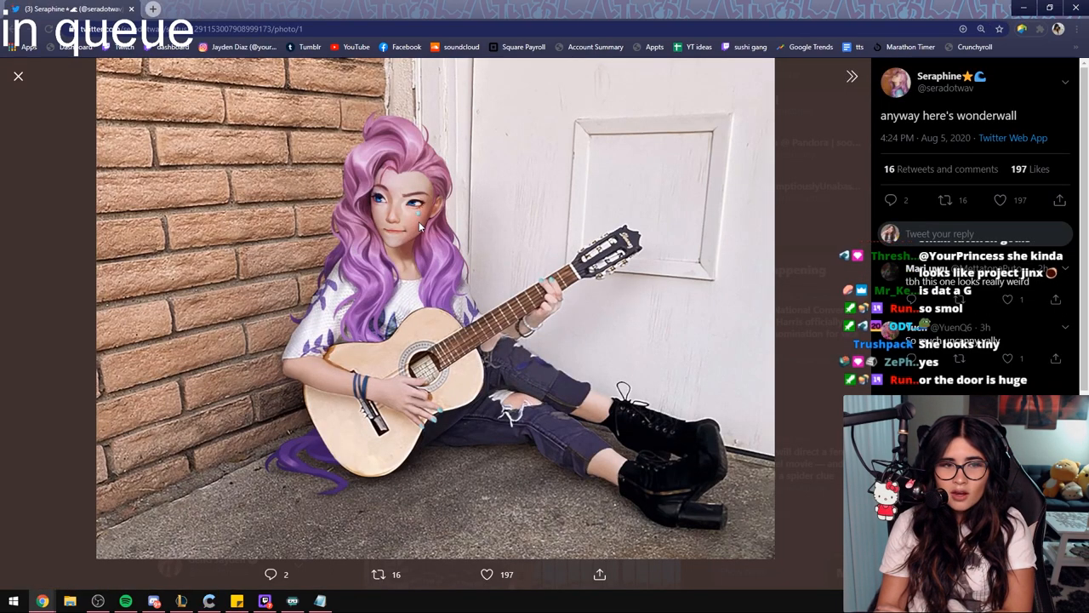
pyautogui.moveTo(640, 477)
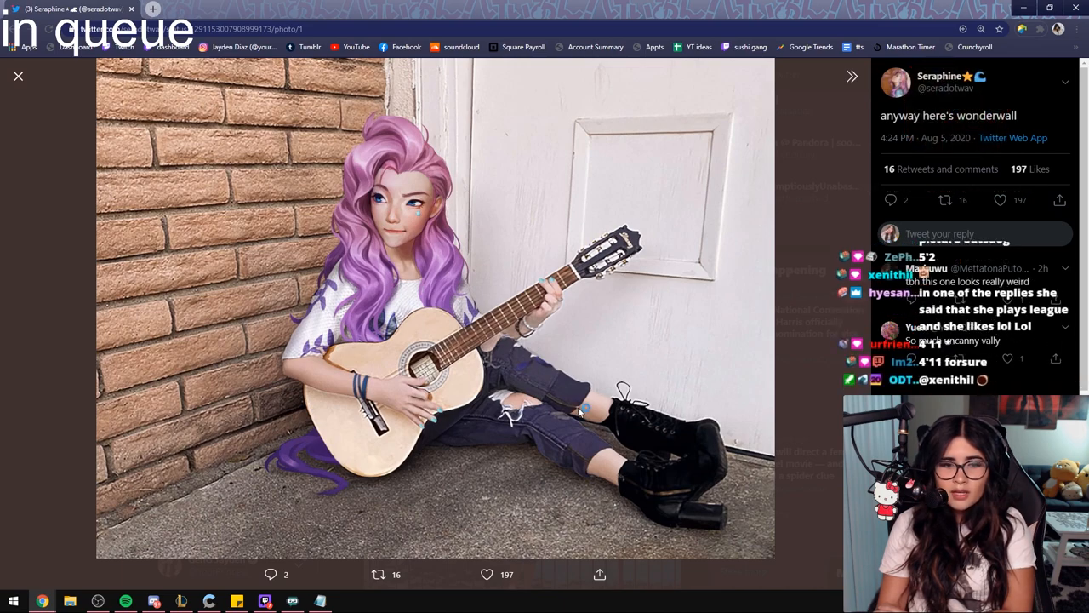
pyautogui.moveTo(408, 215)
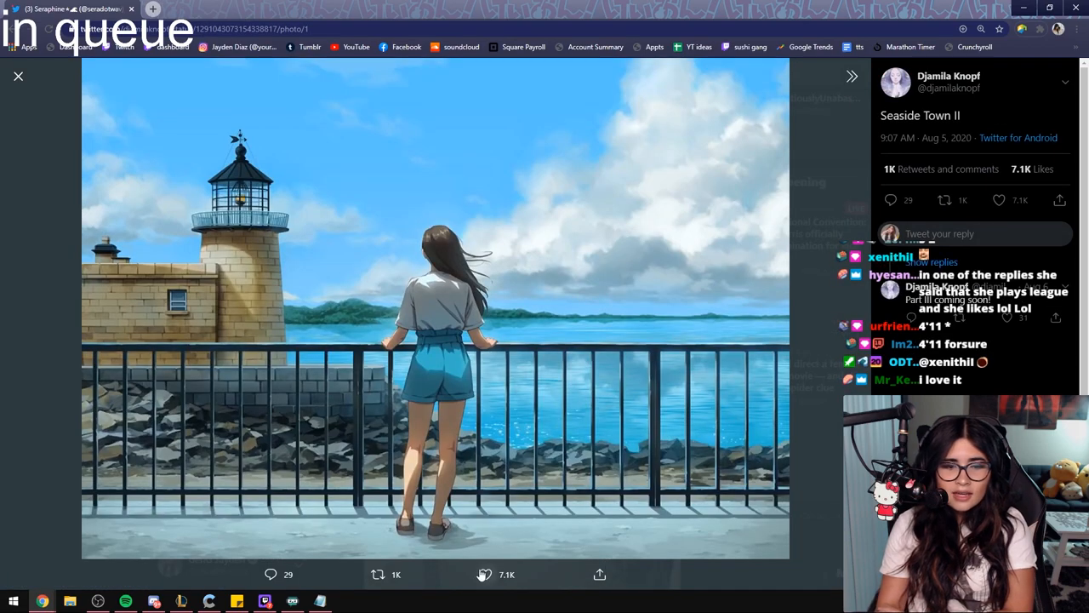
pyautogui.click(18, 76)
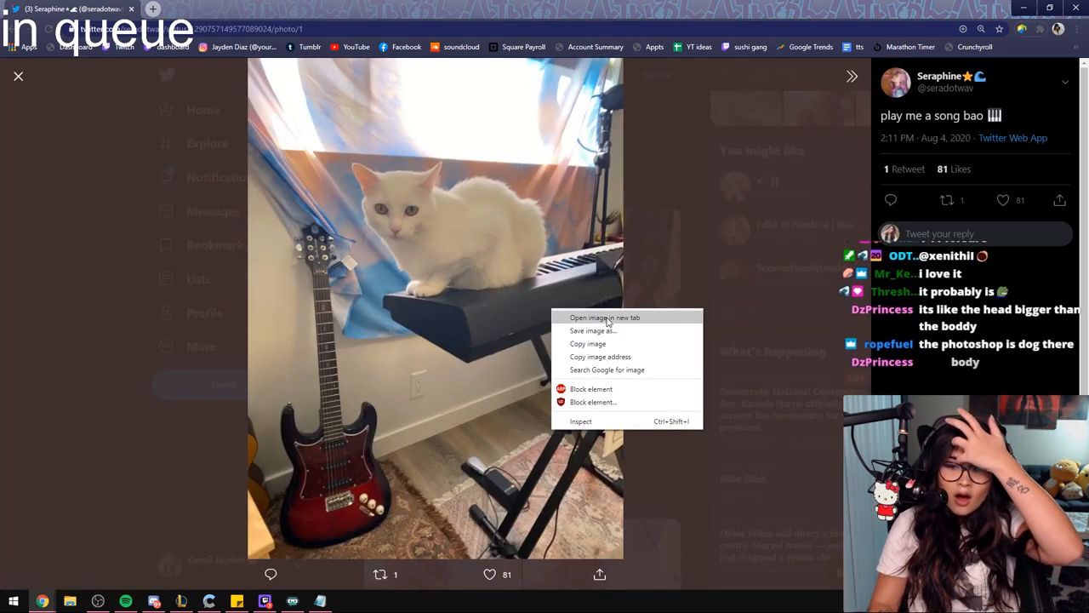
# Open the cat photo in a new tab and view her 'cat' tweet photo
pyautogui.click(605, 316)
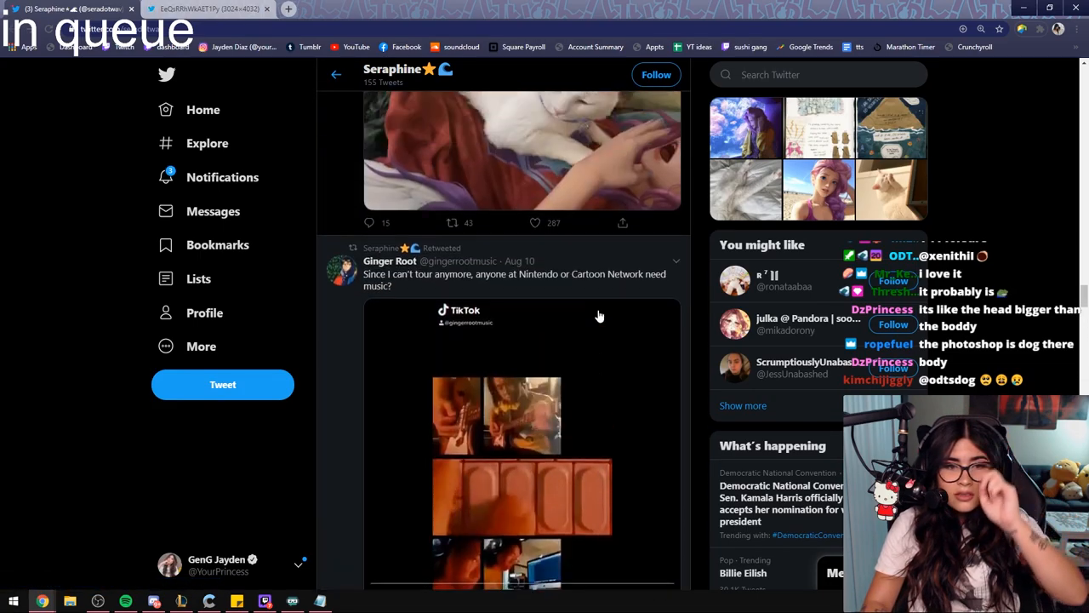
pyautogui.click(523, 153)
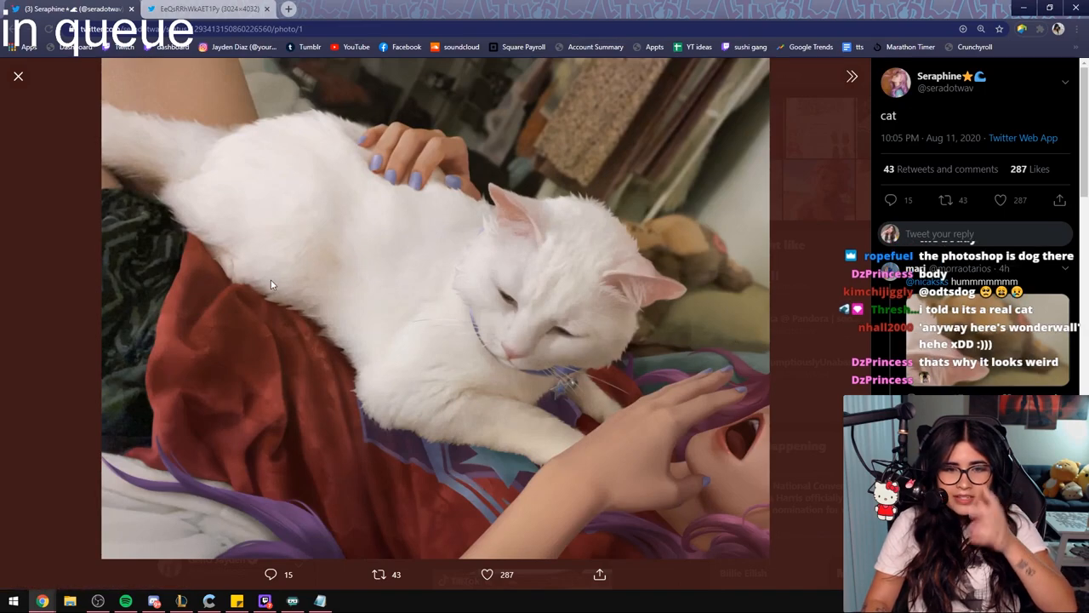
pyautogui.moveTo(459, 299)
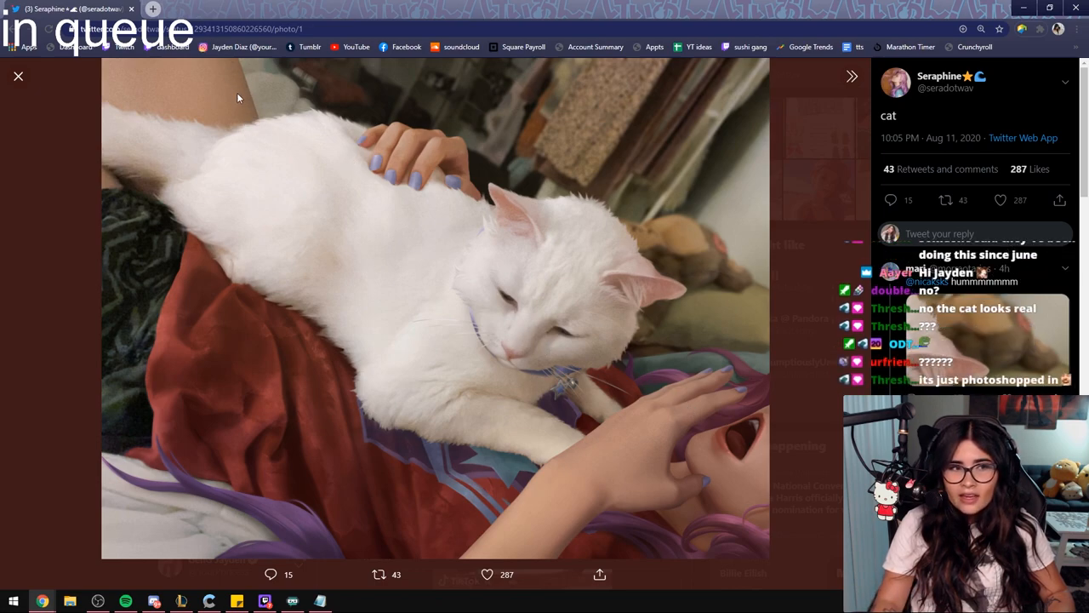
pyautogui.moveTo(432, 192)
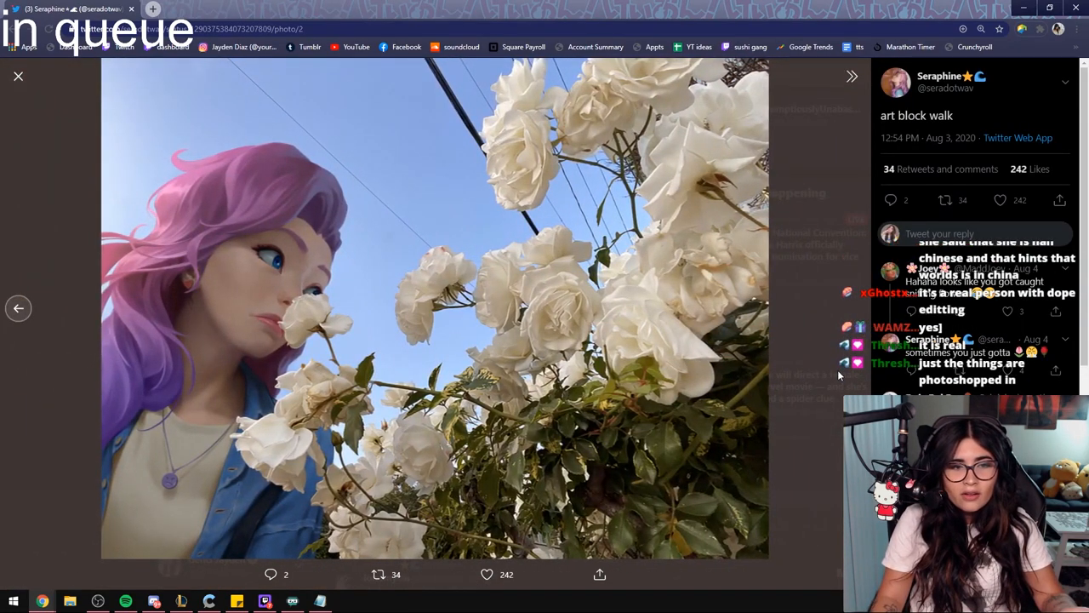
# Like the 'i think i fall in love with everyone i meet' photo, then view her cat-cuddling photo
pyautogui.click(18, 308)
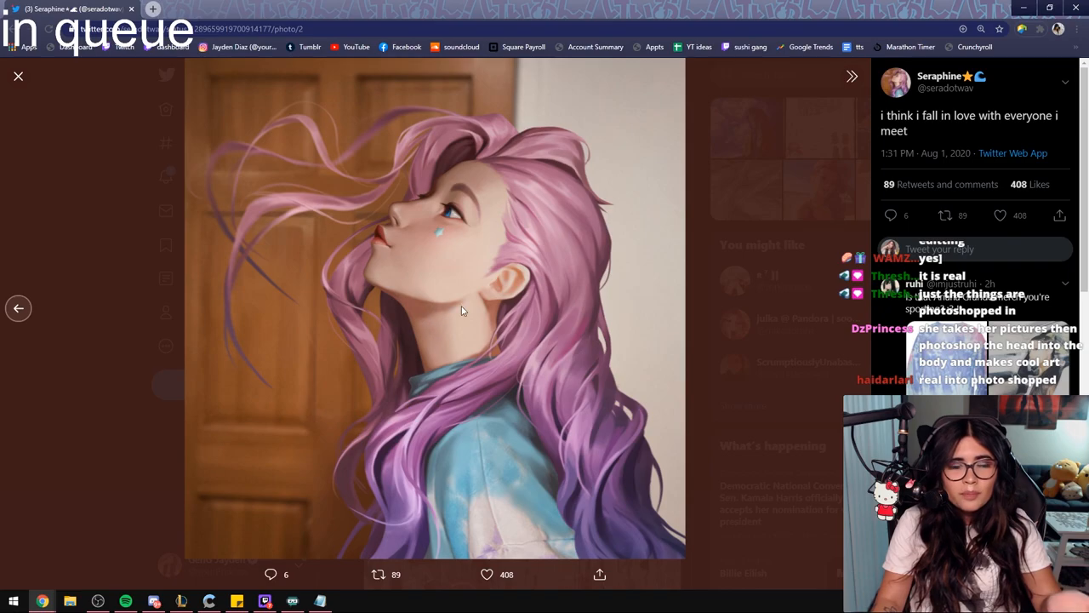
pyautogui.click(487, 574)
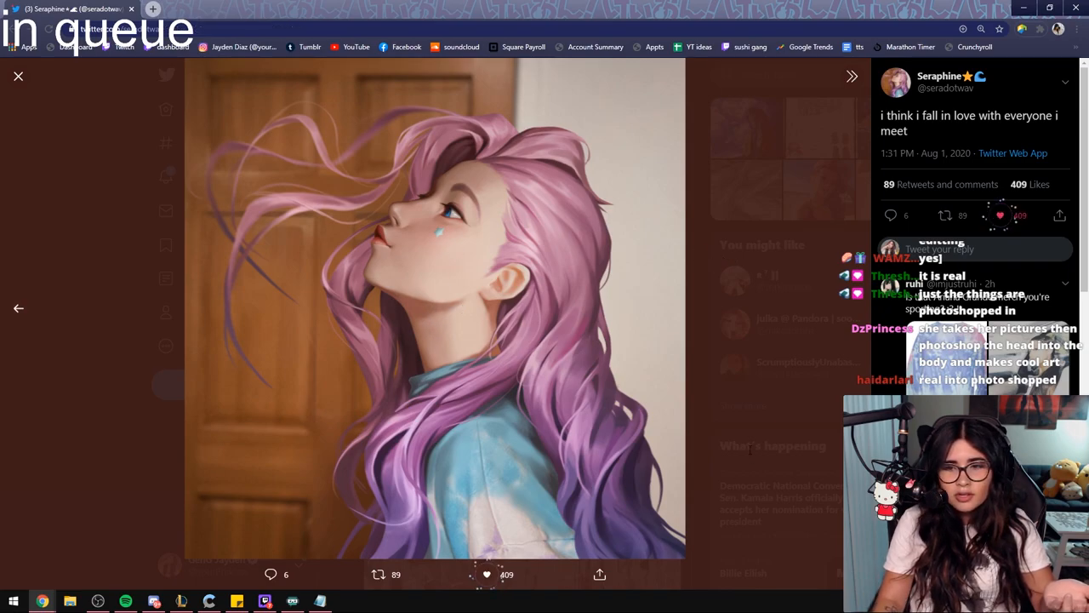
pyautogui.click(18, 77)
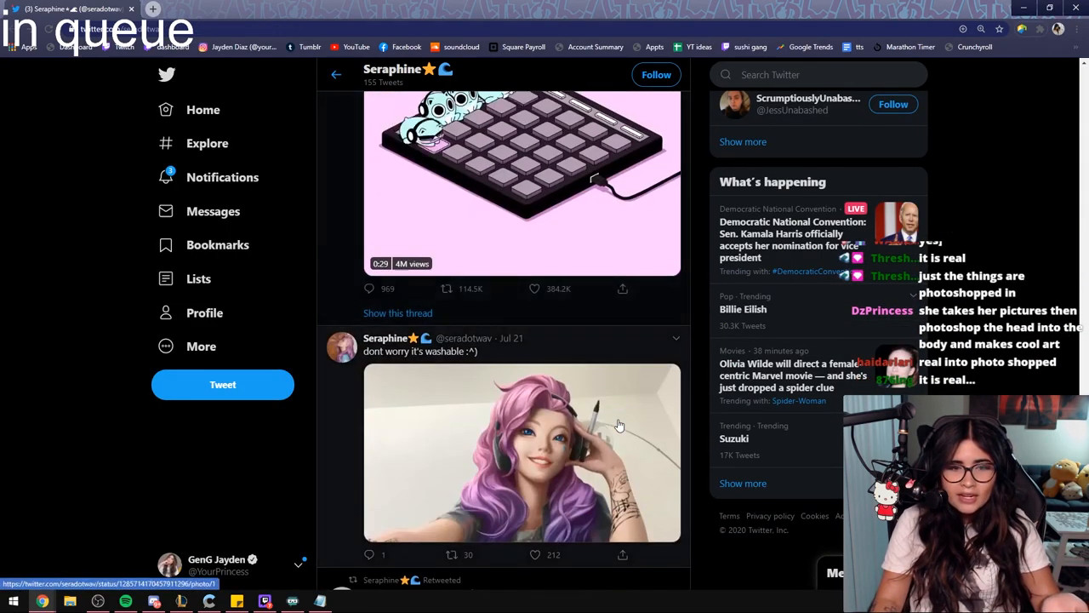
pyautogui.click(523, 451)
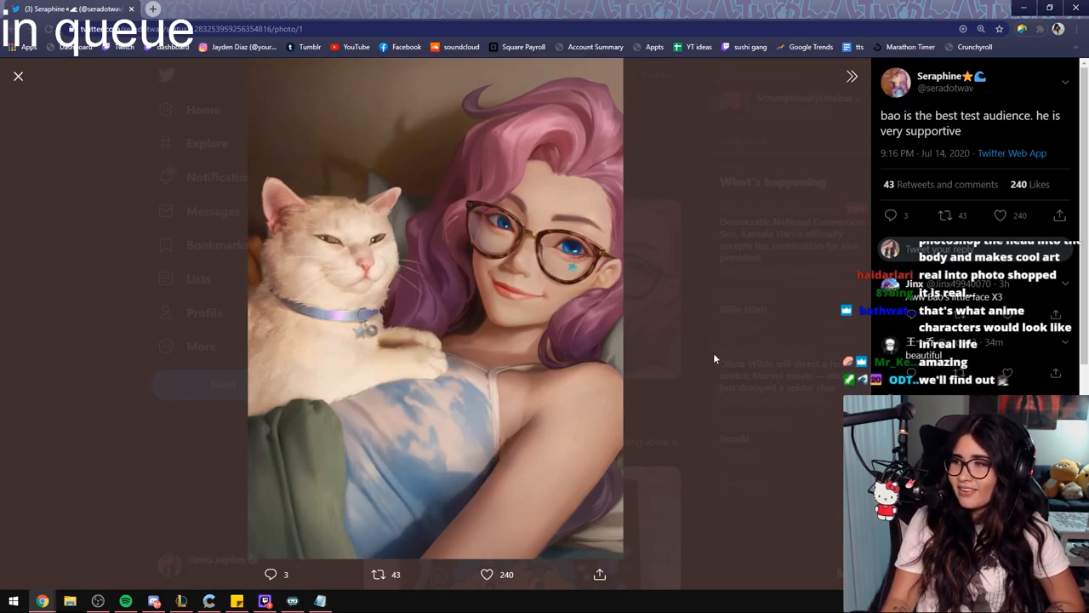
pyautogui.click(18, 76)
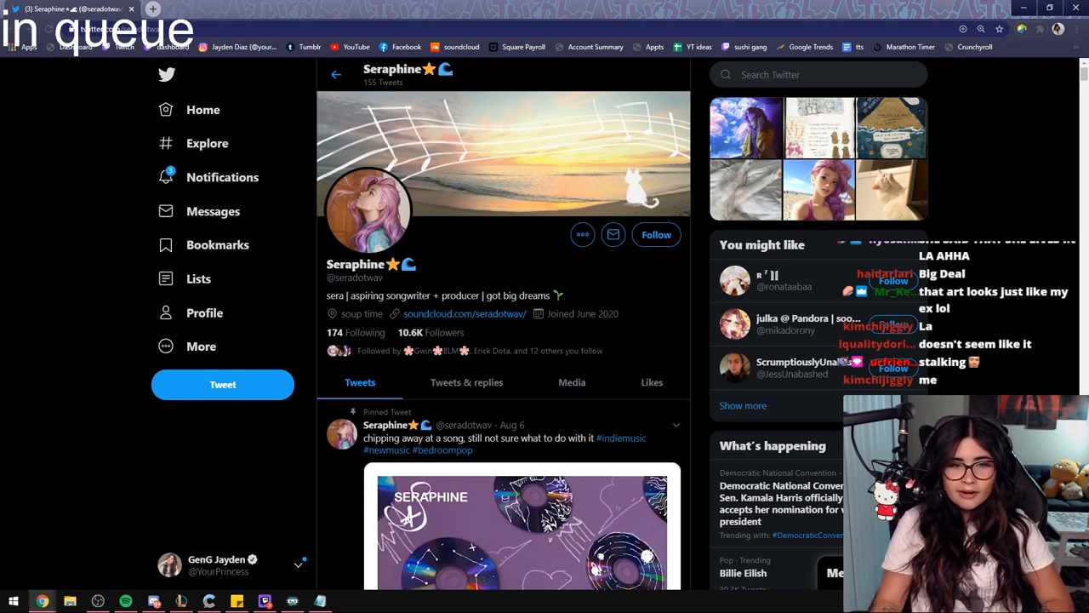
pyautogui.moveTo(595, 304)
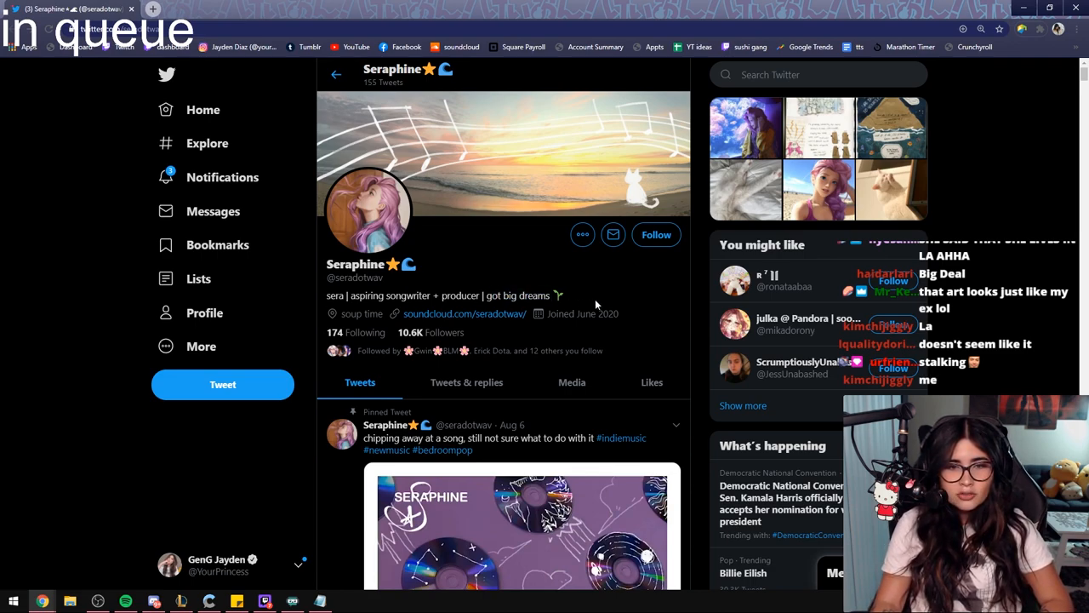
# Show Seraphine's Tweets & replies and scroll through the fan replies about her cover
pyautogui.click(466, 382)
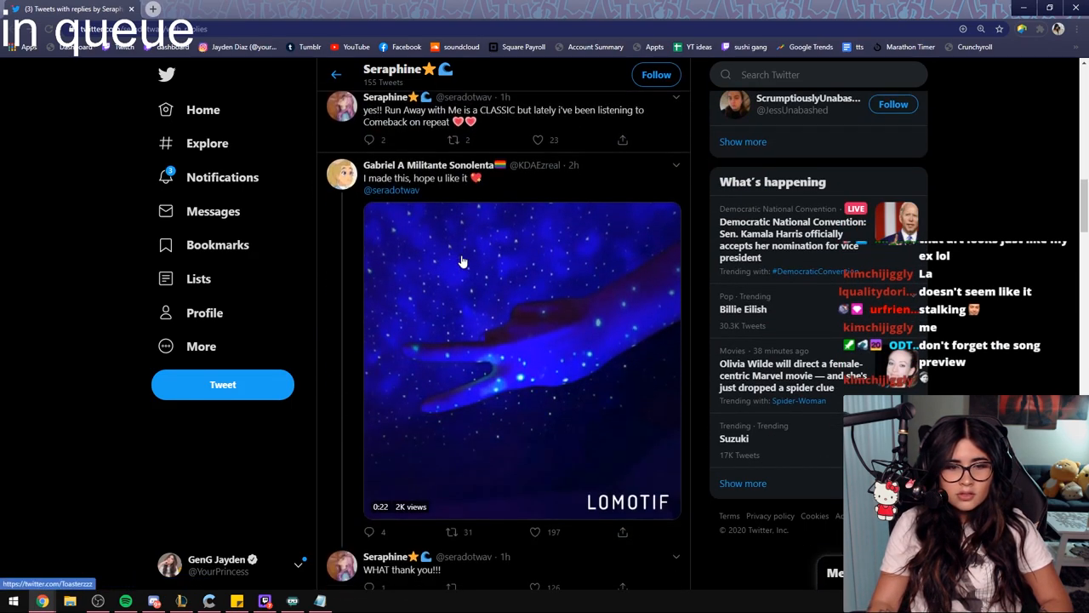
pyautogui.scroll(-3)
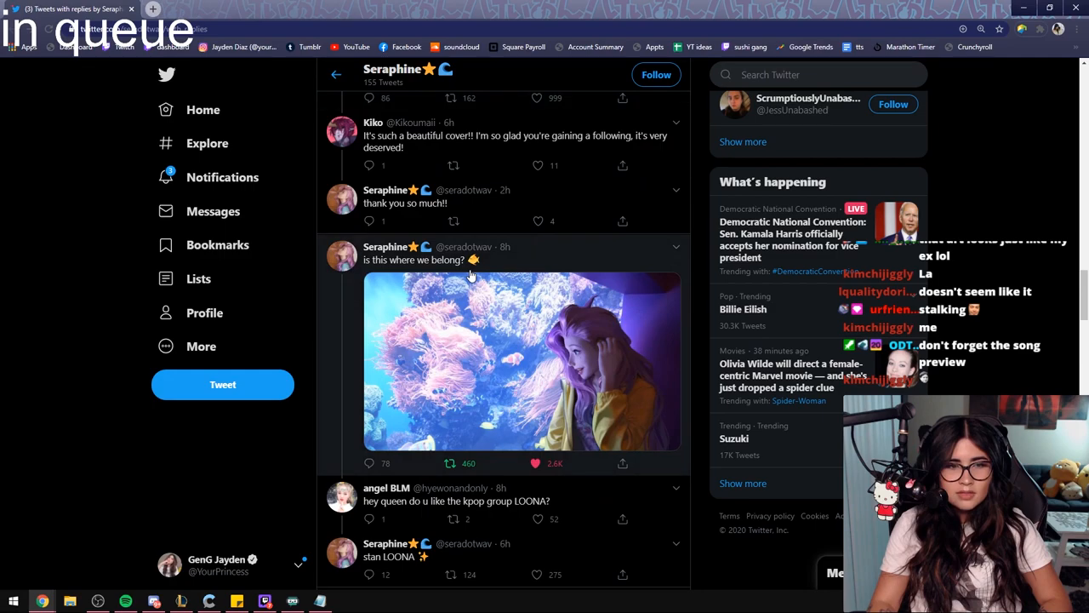
pyautogui.scroll(3)
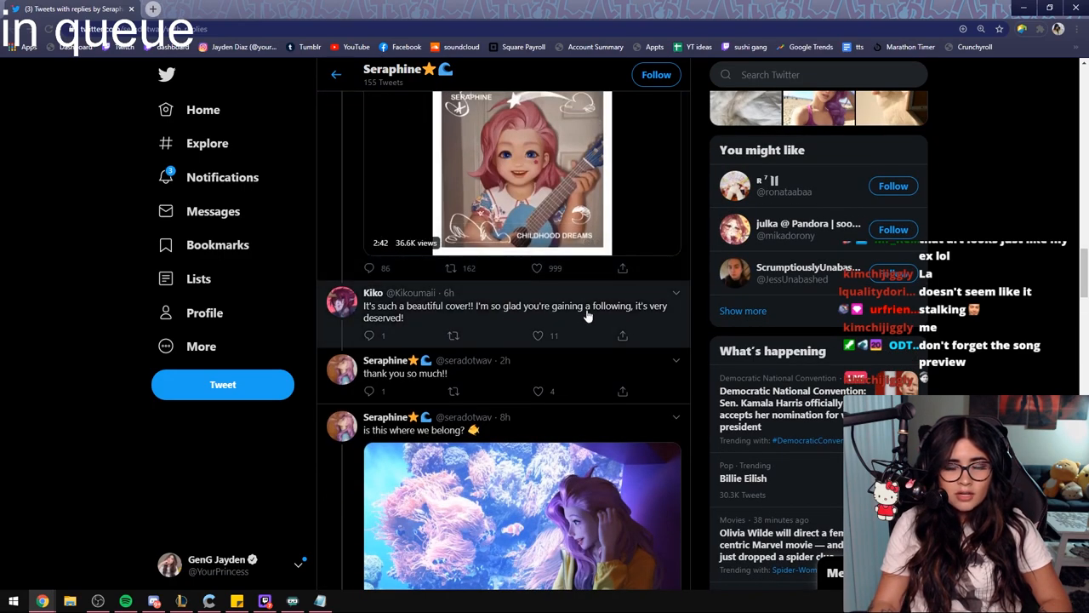
pyautogui.scroll(-3)
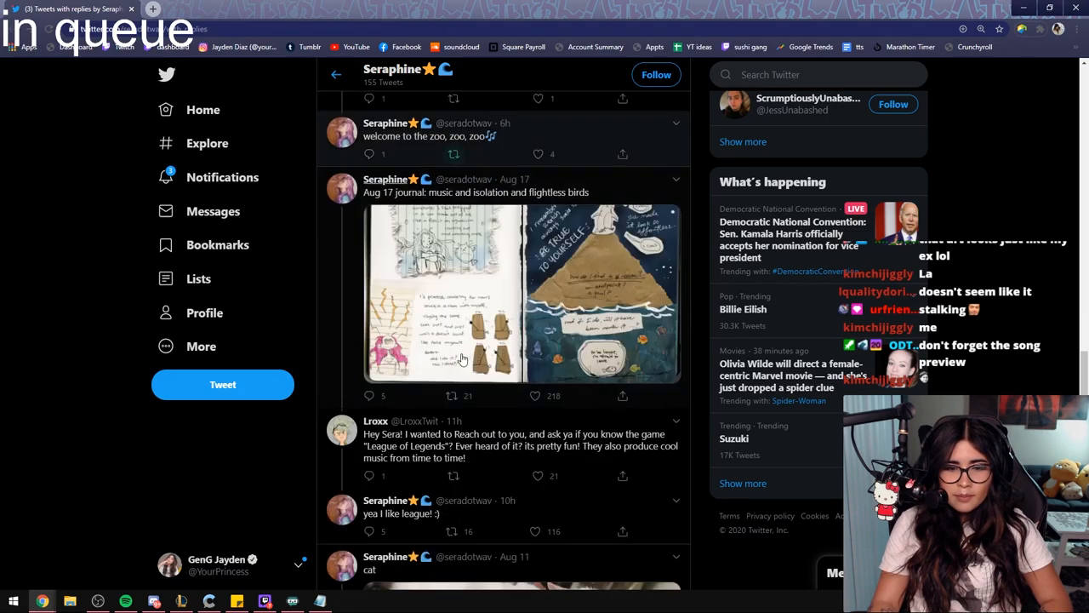
pyautogui.scroll(-3)
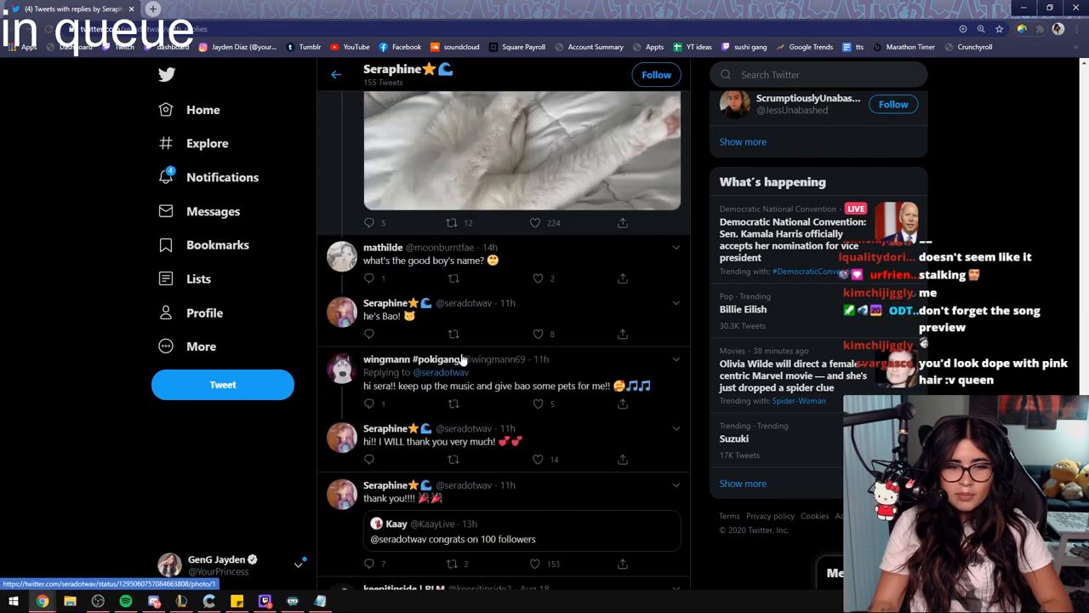
pyautogui.scroll(3)
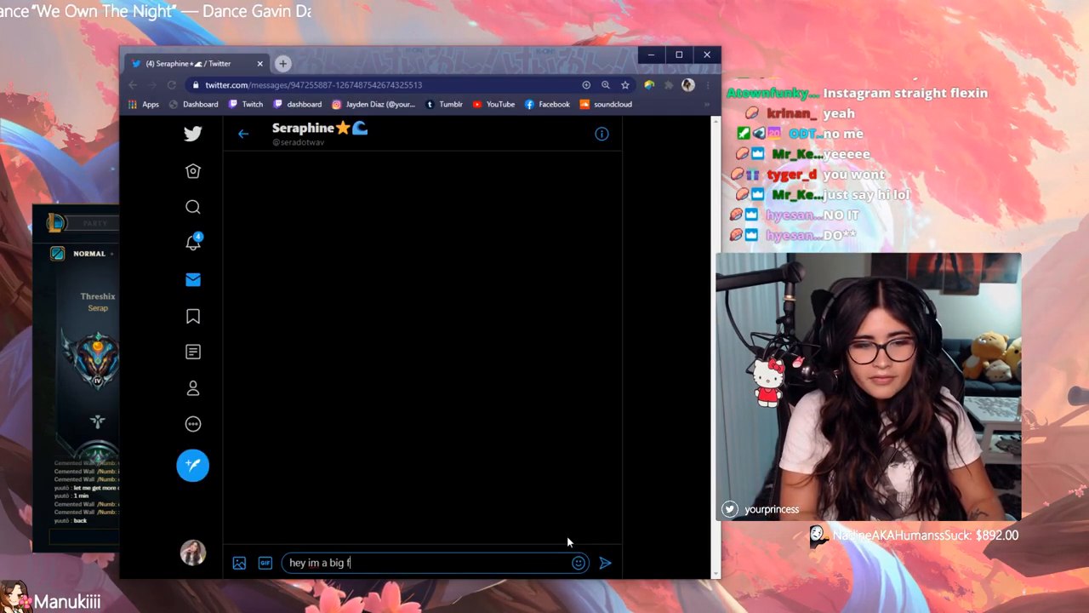
# Continue the fan message with 'an of your new' and close the browser
pyautogui.write('an of your new')
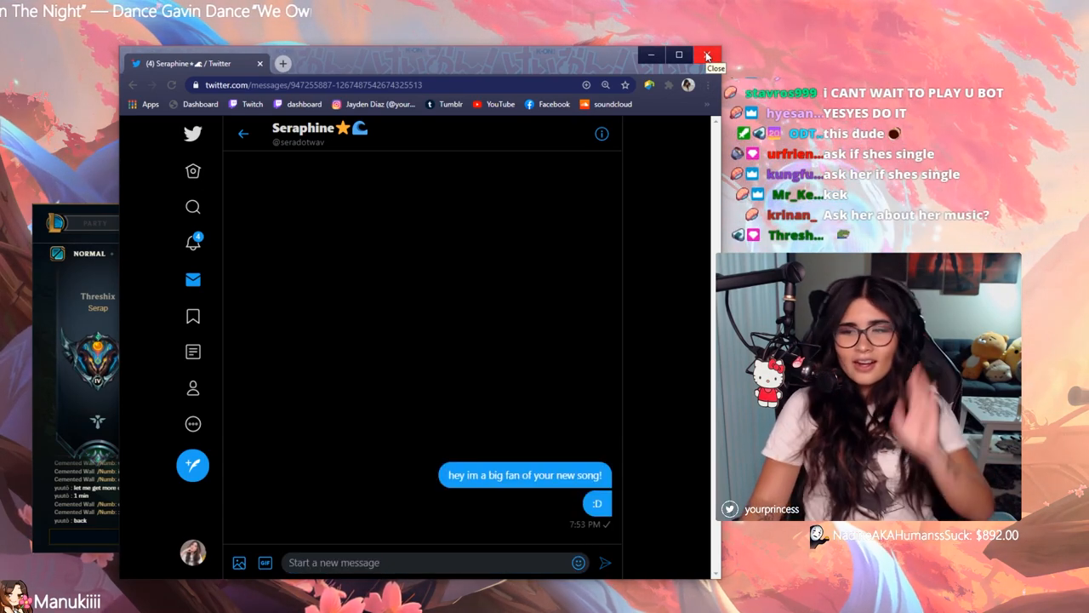
pyautogui.moveTo(540, 60)
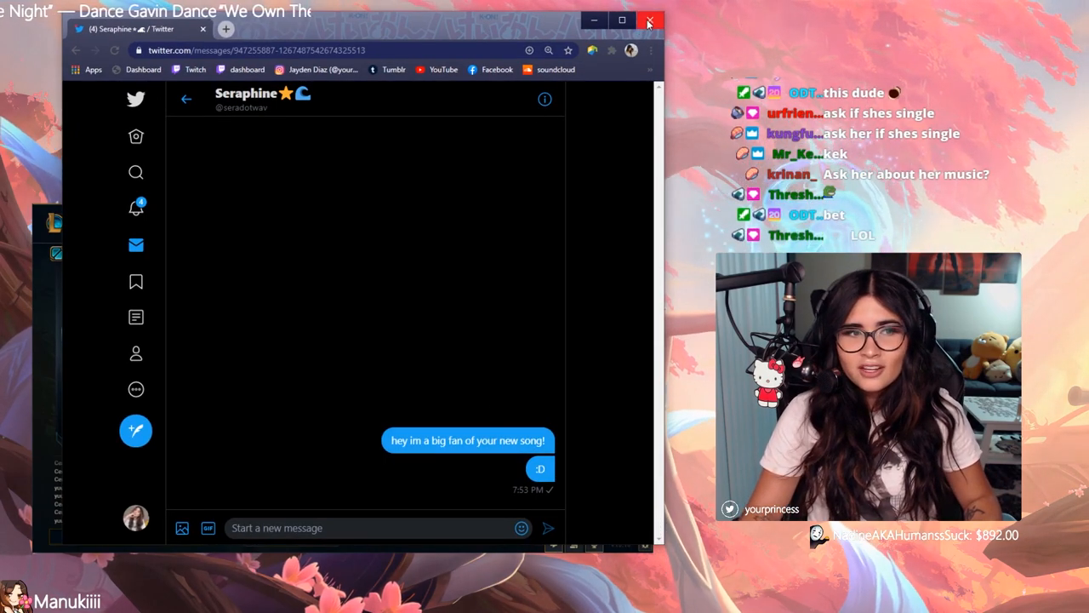
pyautogui.moveTo(649, 20)
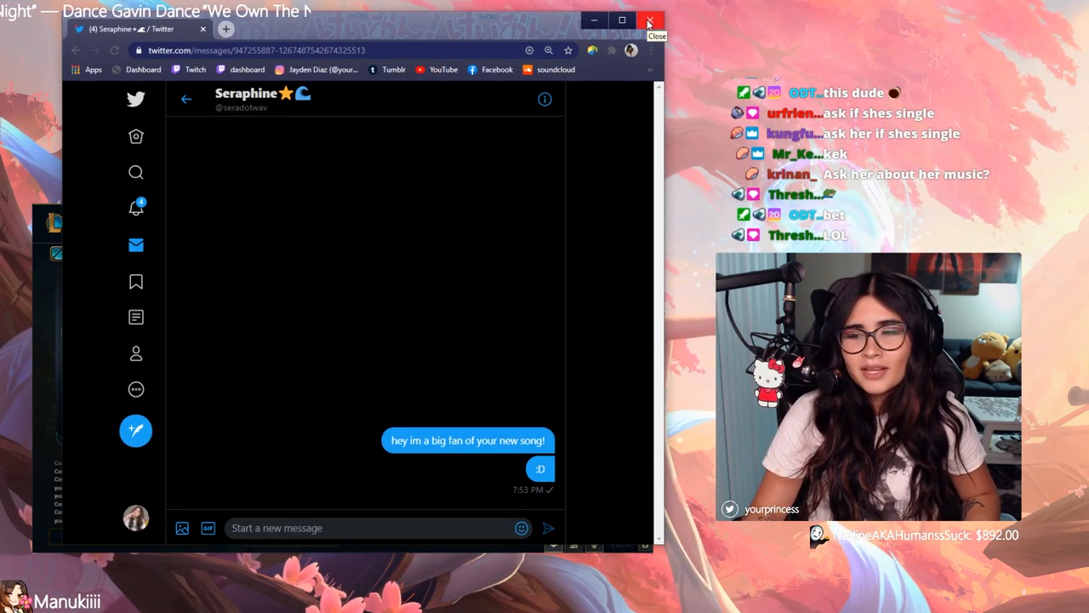
pyautogui.moveTo(509, 66)
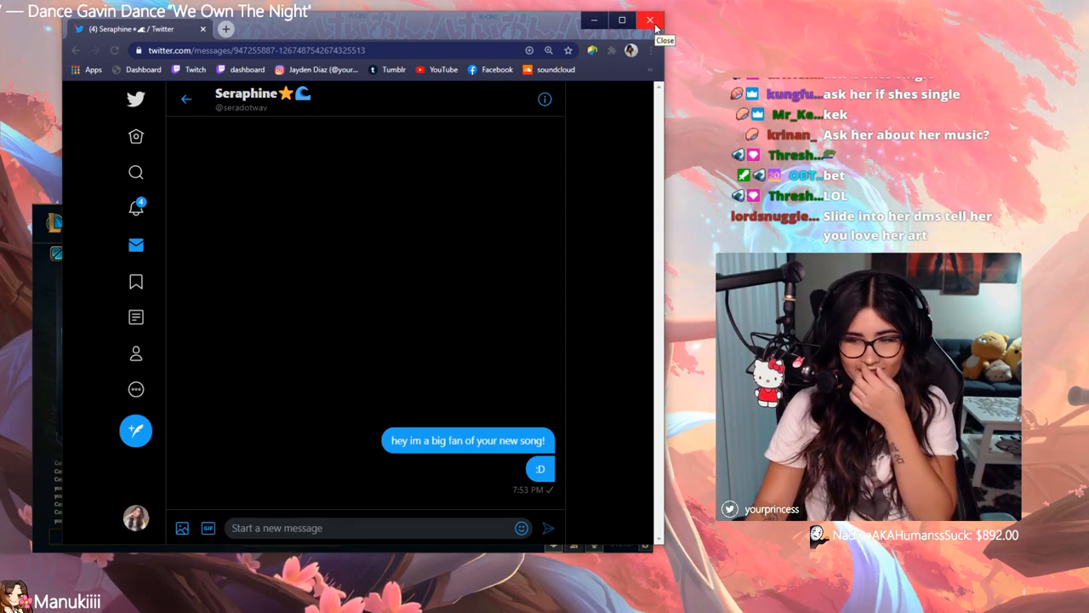
pyautogui.click(650, 20)
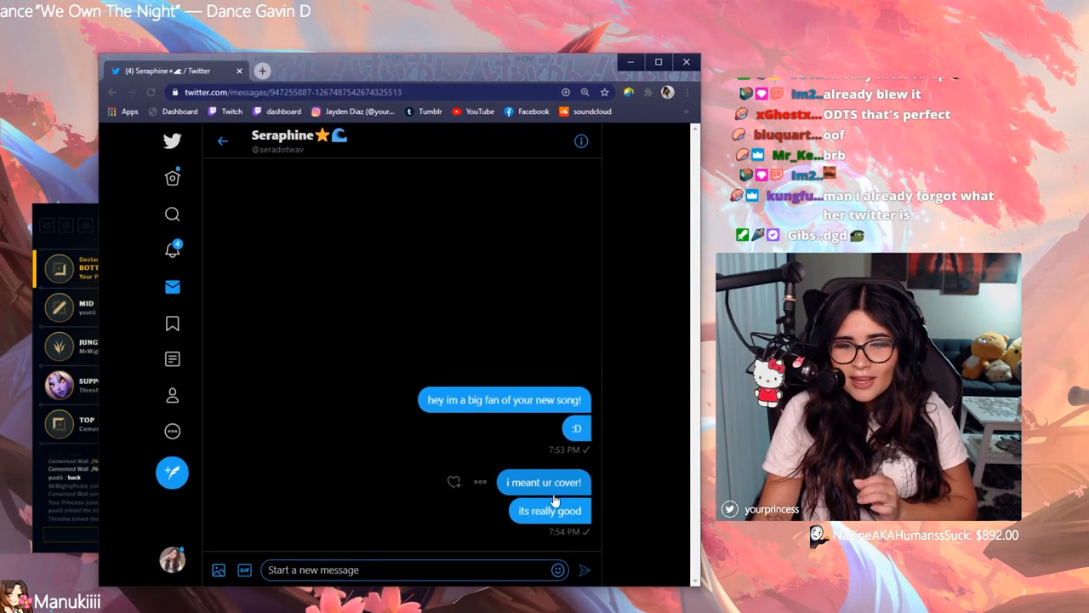
pyautogui.moveTo(686, 62)
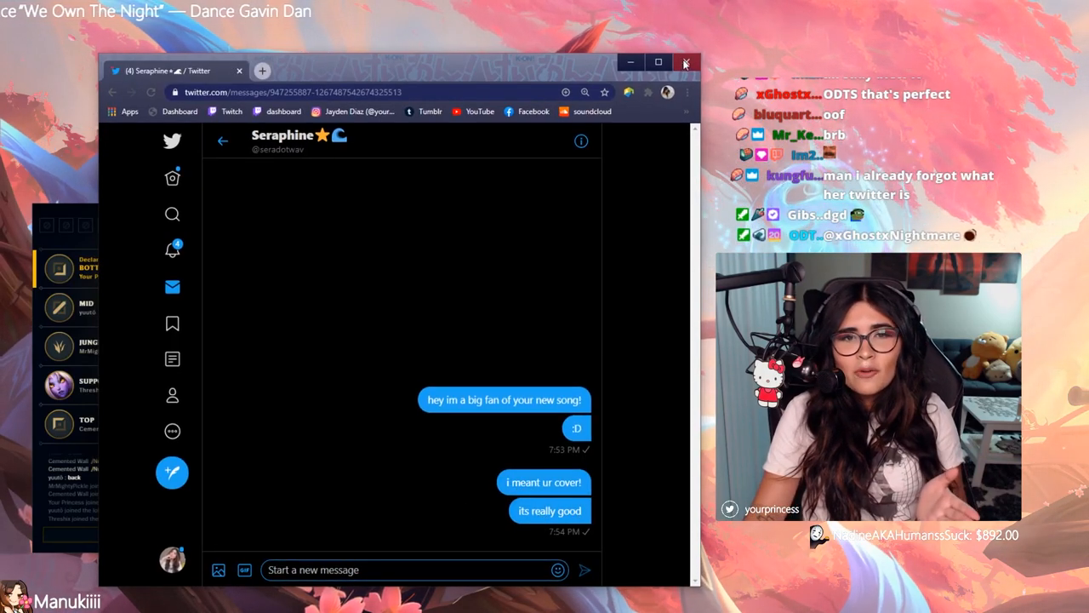
pyautogui.moveTo(686, 62)
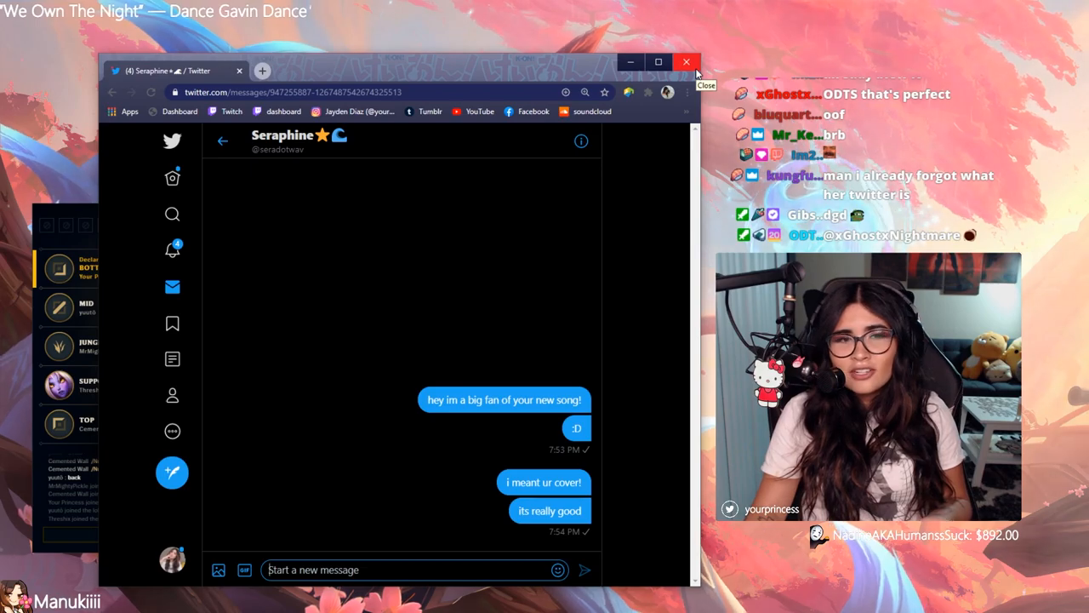
# Close the browser window showing the Seraphine conversation
pyautogui.click(687, 61)
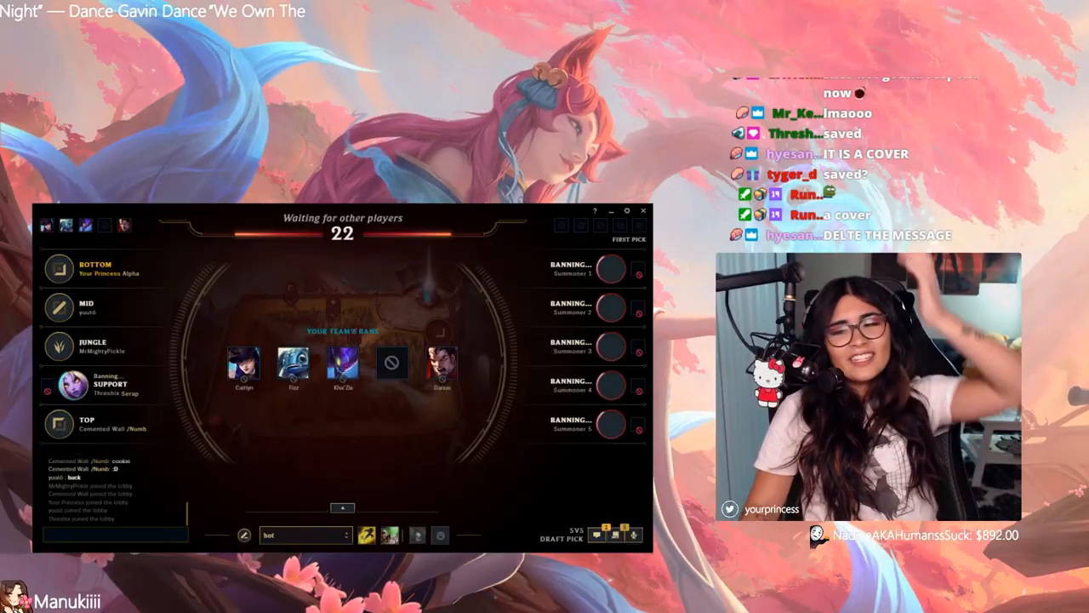